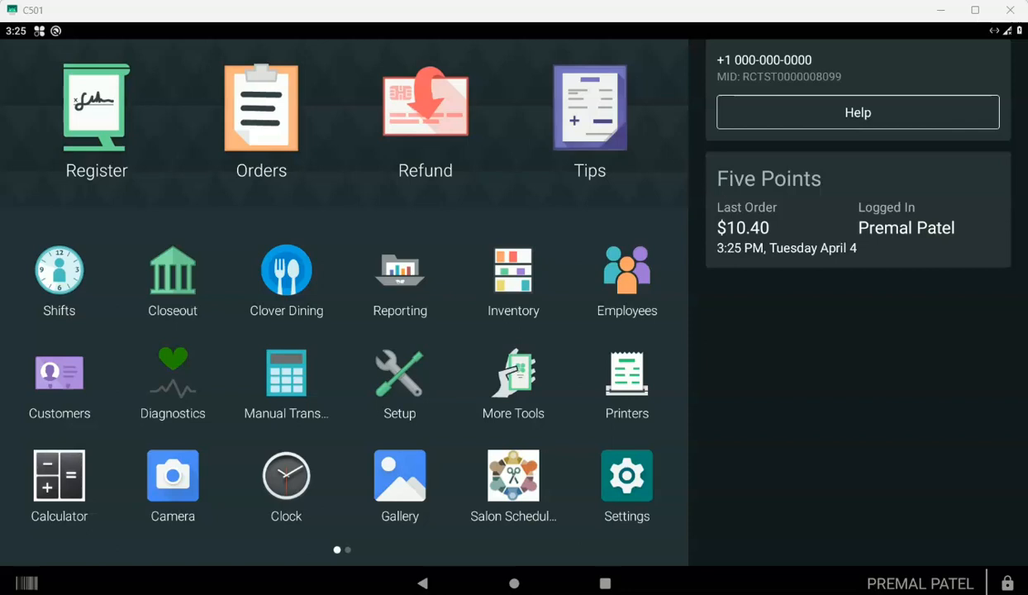
Launch Salon Scheduler to show the Mar 16, 2023 schedule for Luciano and Stevie Wonder
click(513, 475)
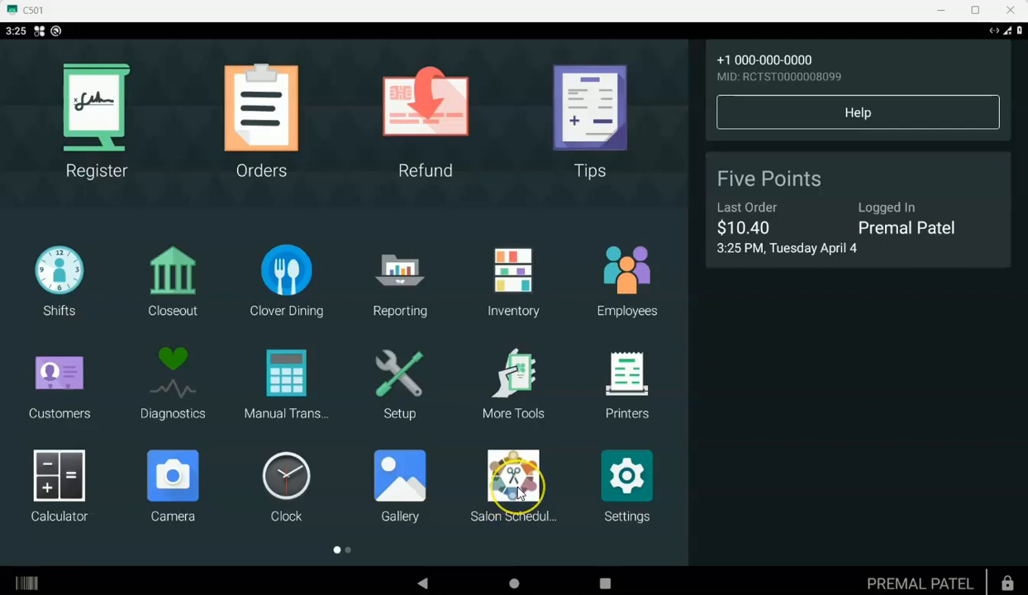
click(513, 476)
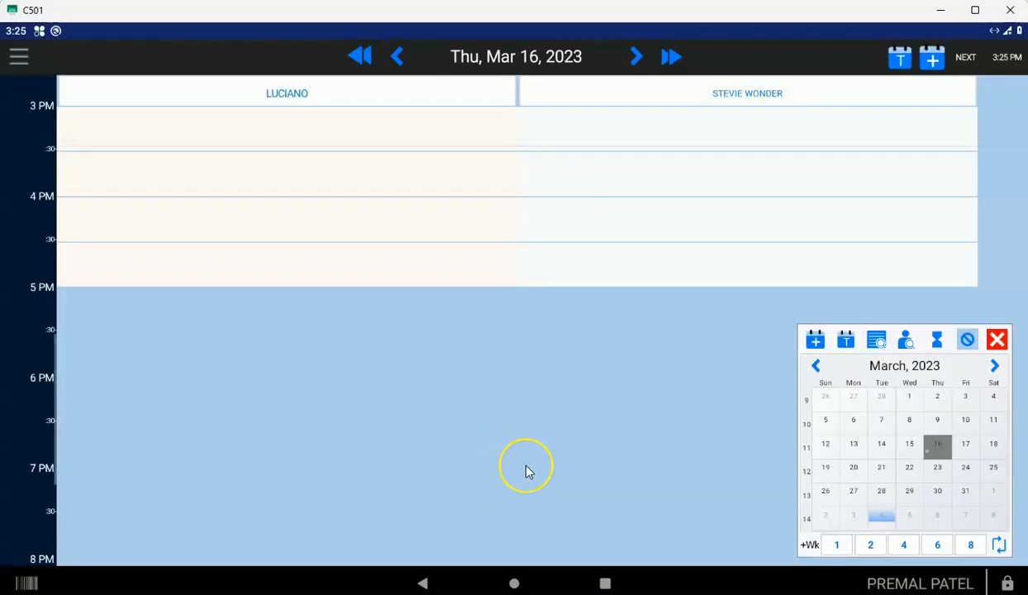
mouse_move(568, 320)
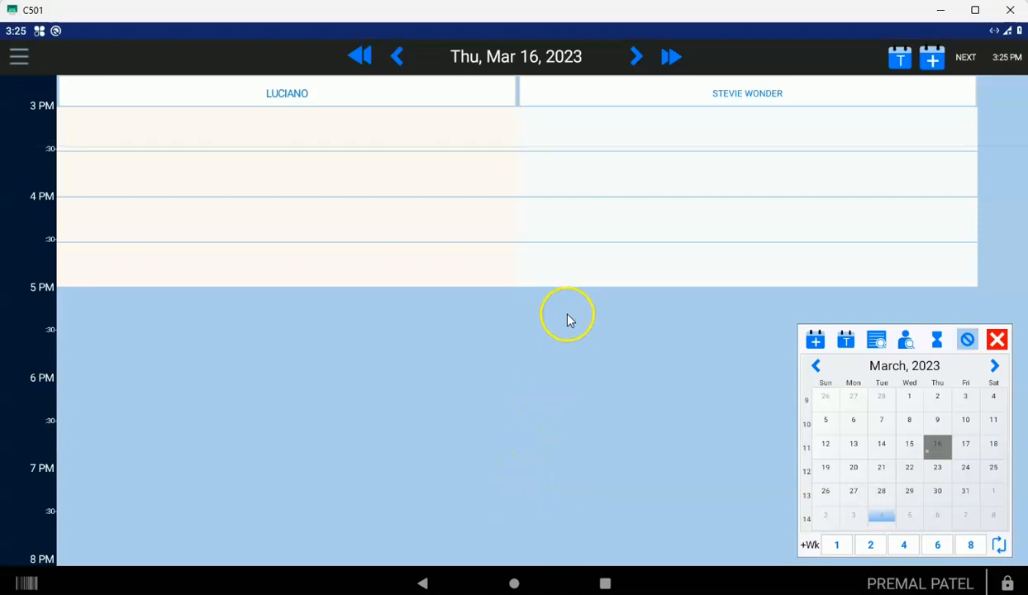
mouse_move(479, 346)
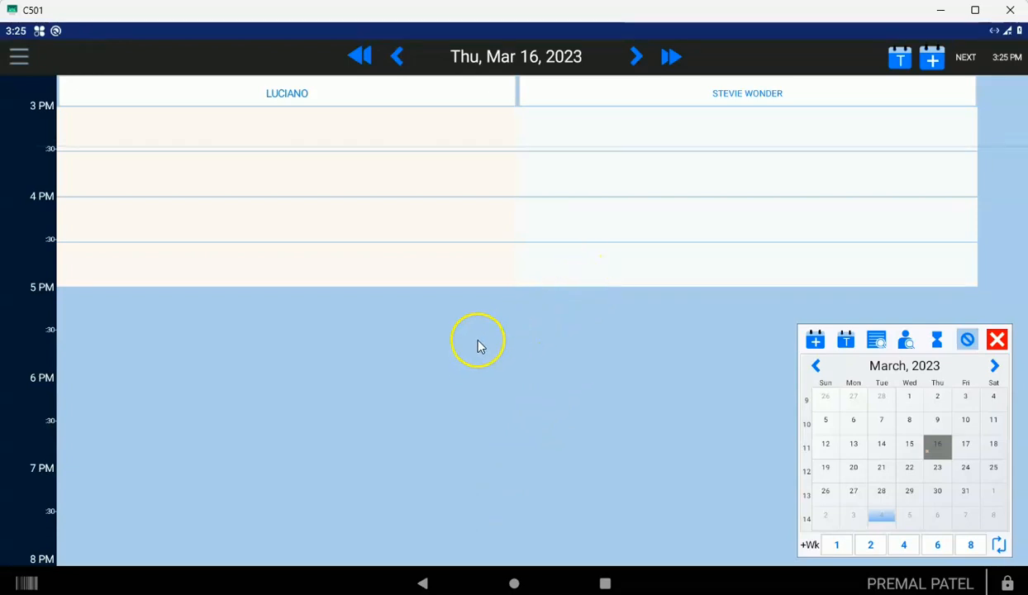
mouse_move(515, 348)
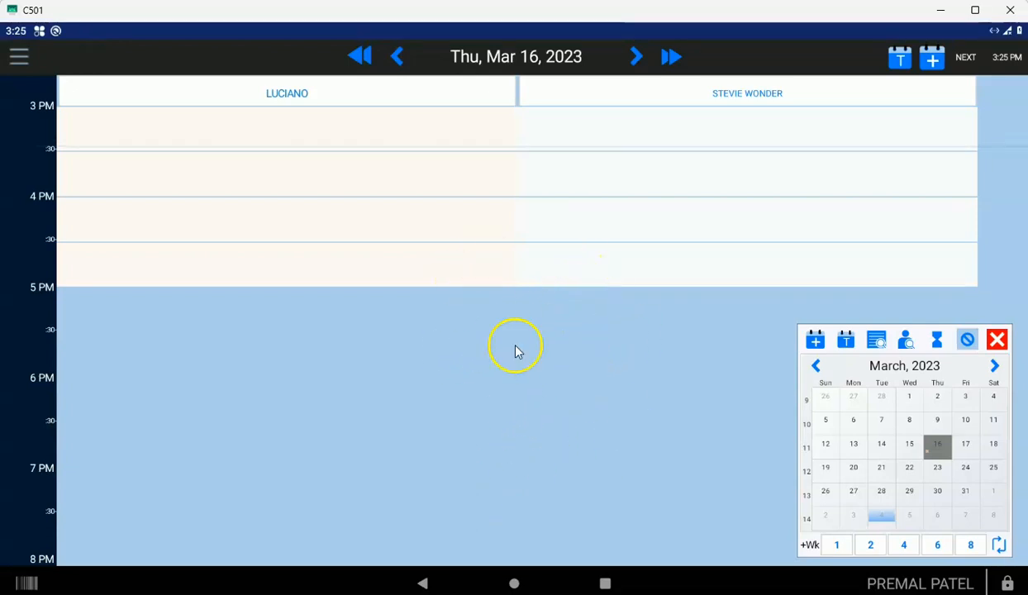
mouse_move(389, 331)
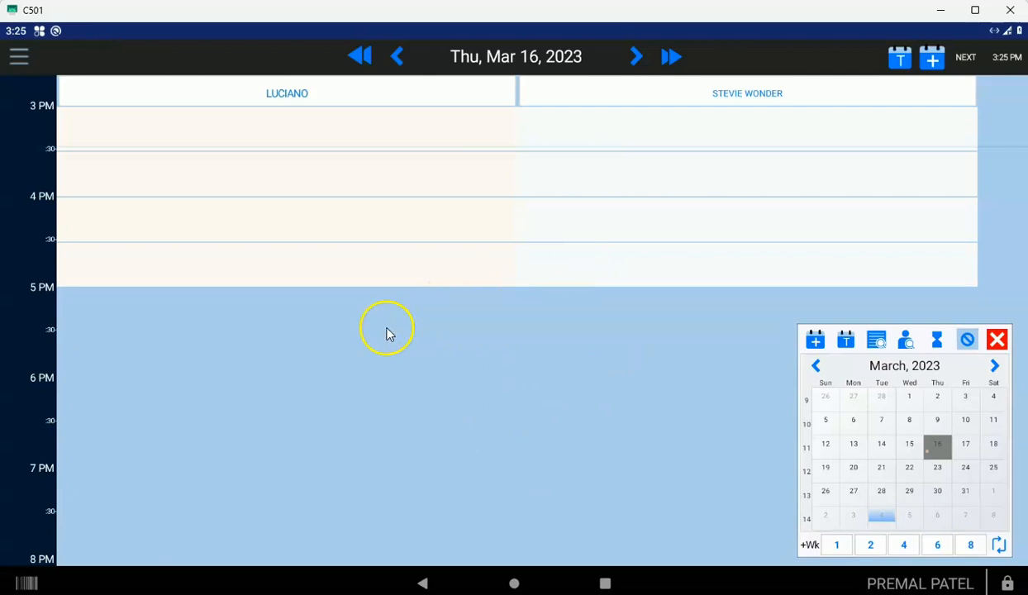
mouse_move(335, 358)
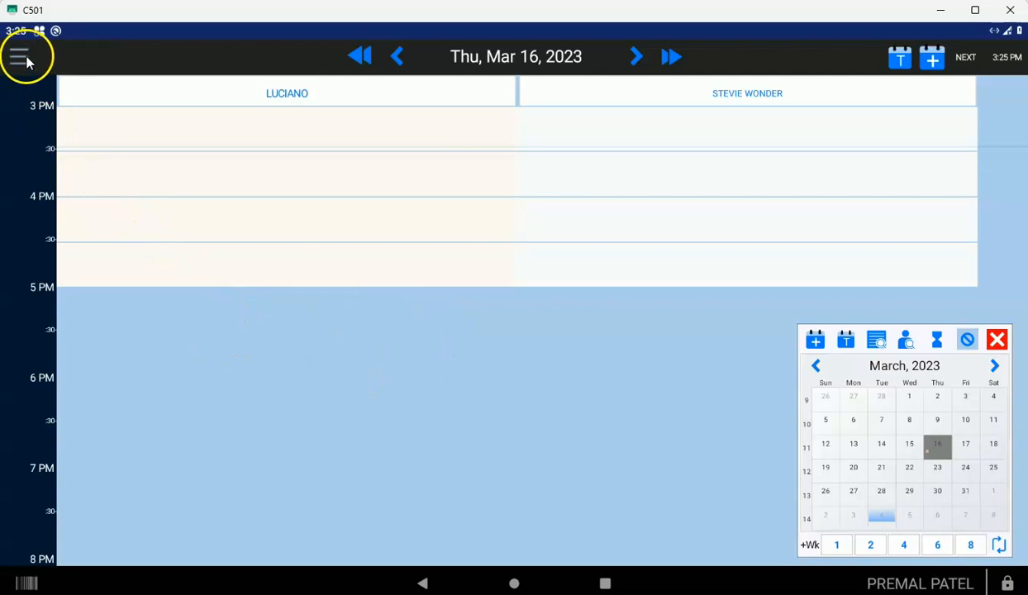
Choose Settings from the hamburger menu's Please Select list
click(20, 56)
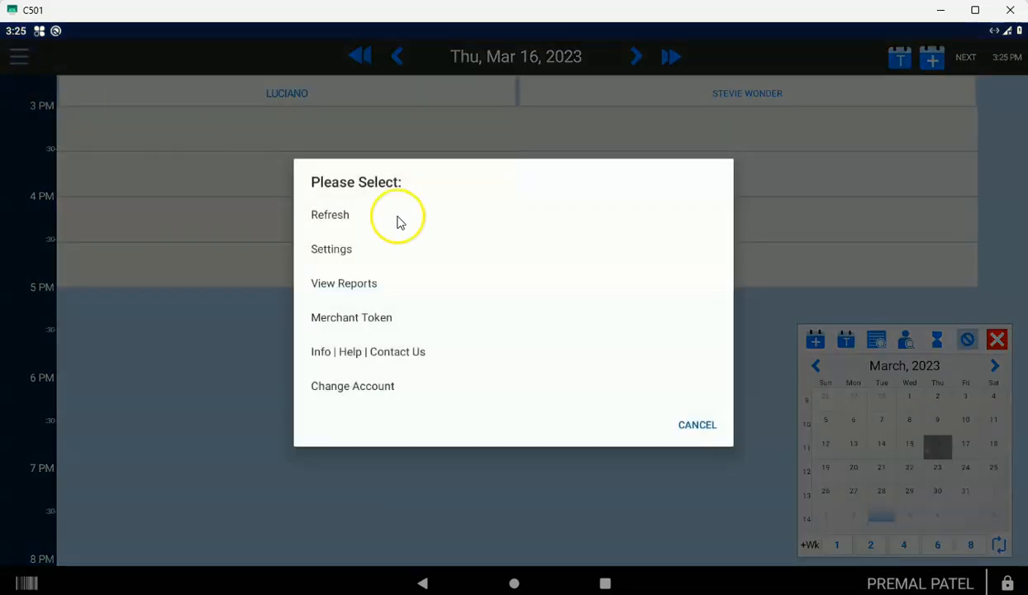
mouse_move(343, 254)
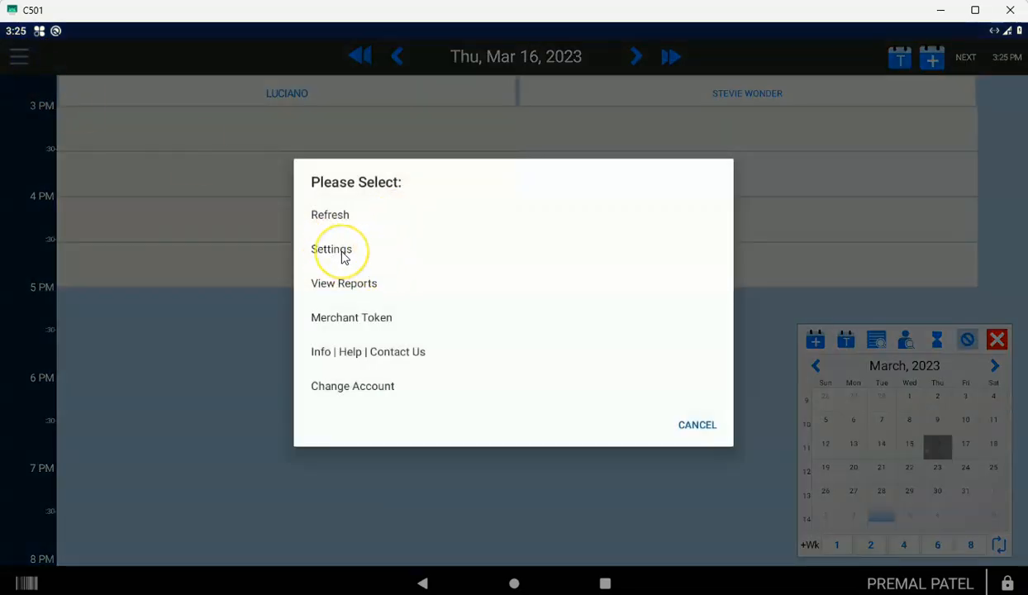
click(330, 214)
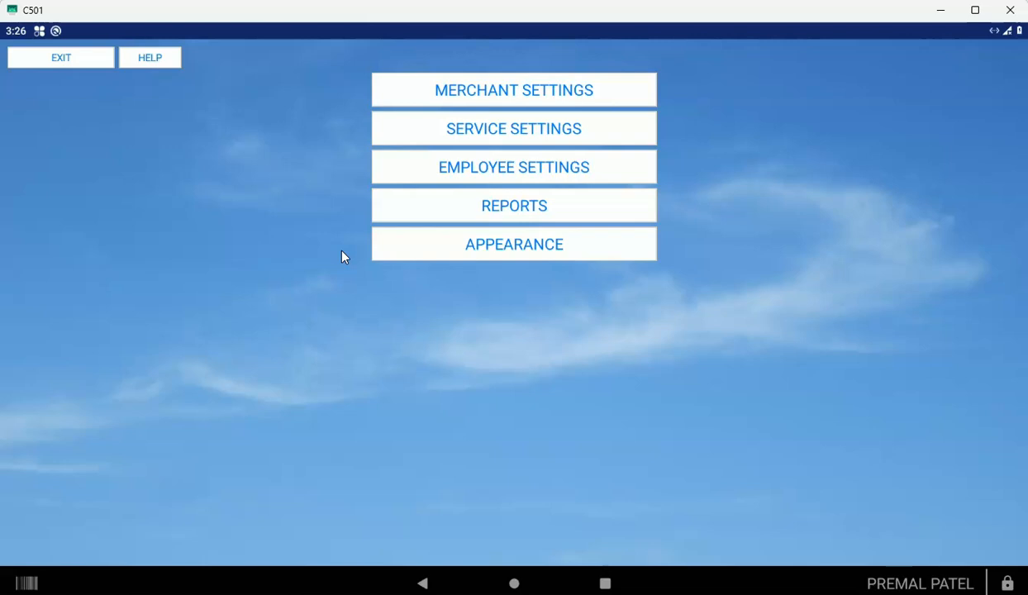
mouse_move(415, 240)
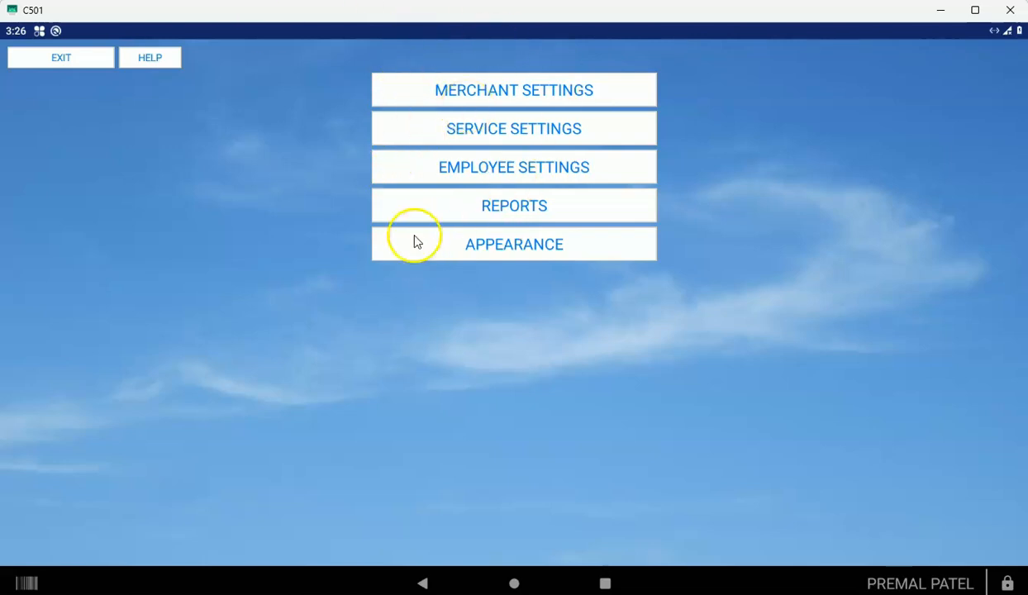
mouse_move(499, 156)
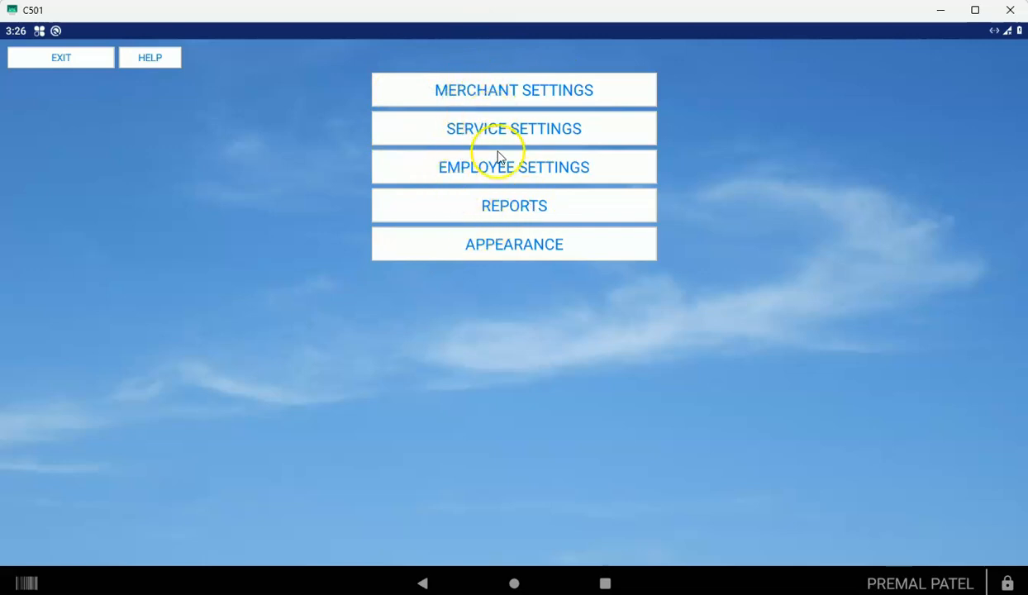
Go to Service Settings and view the Hair Services category items
click(514, 128)
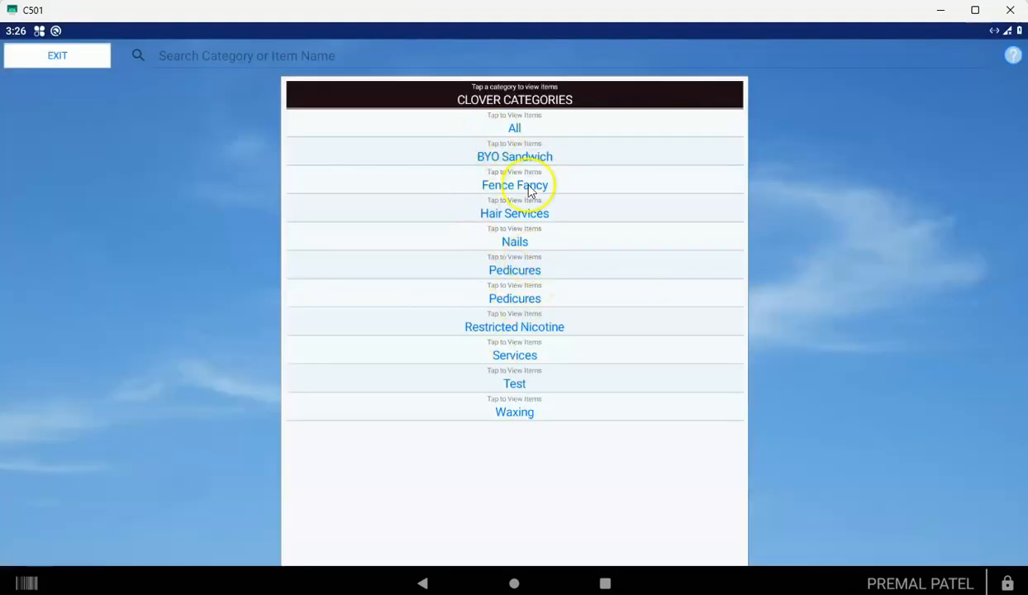
mouse_move(546, 297)
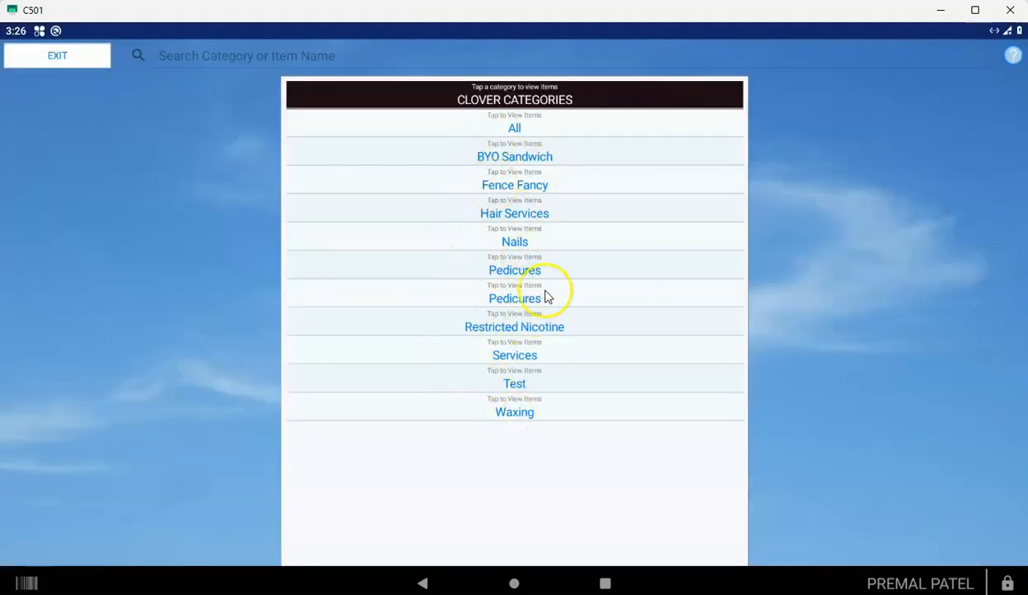
mouse_move(514, 242)
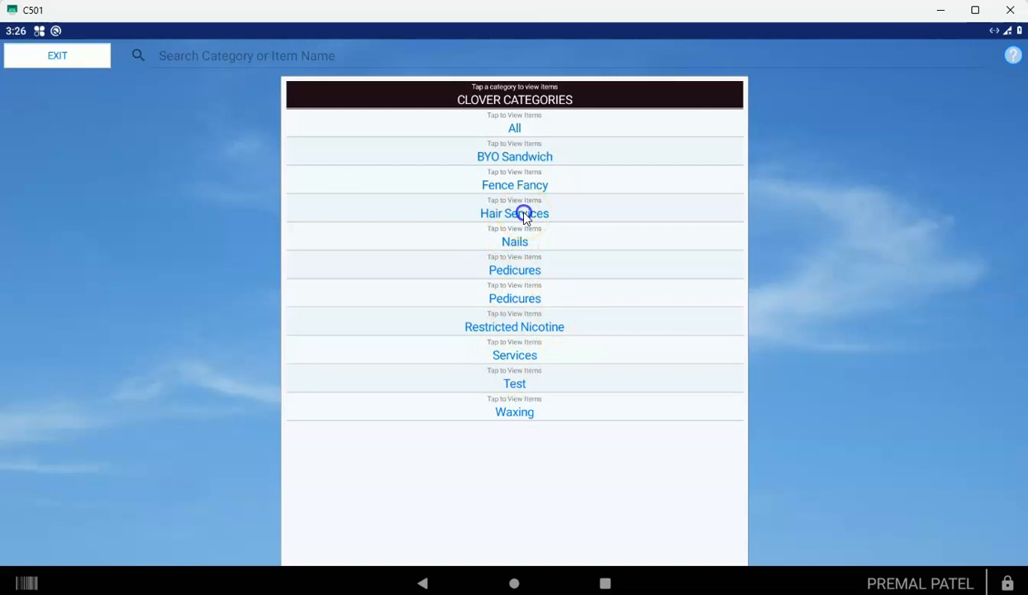
click(514, 213)
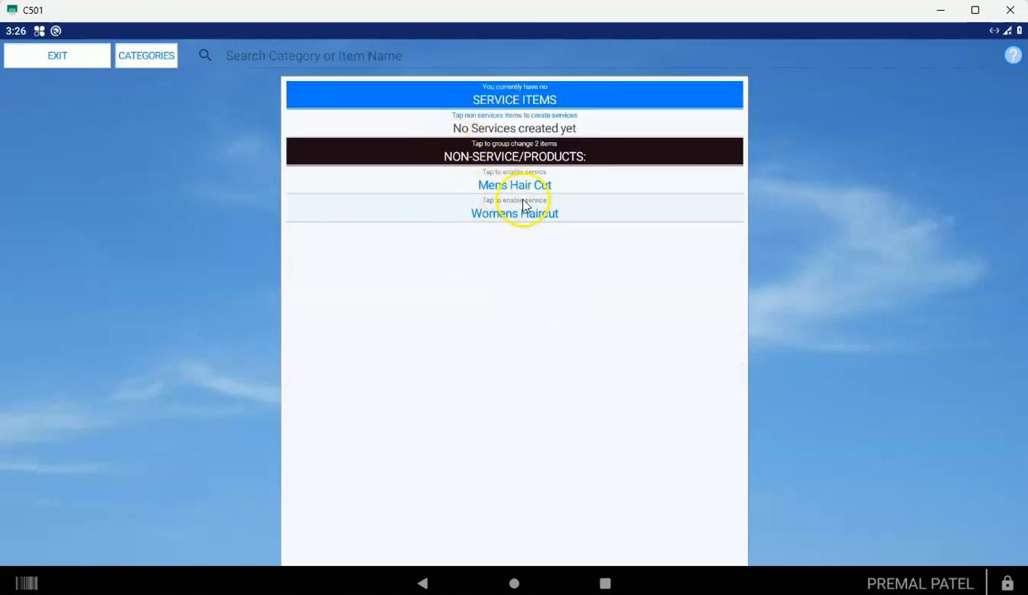
mouse_move(507, 261)
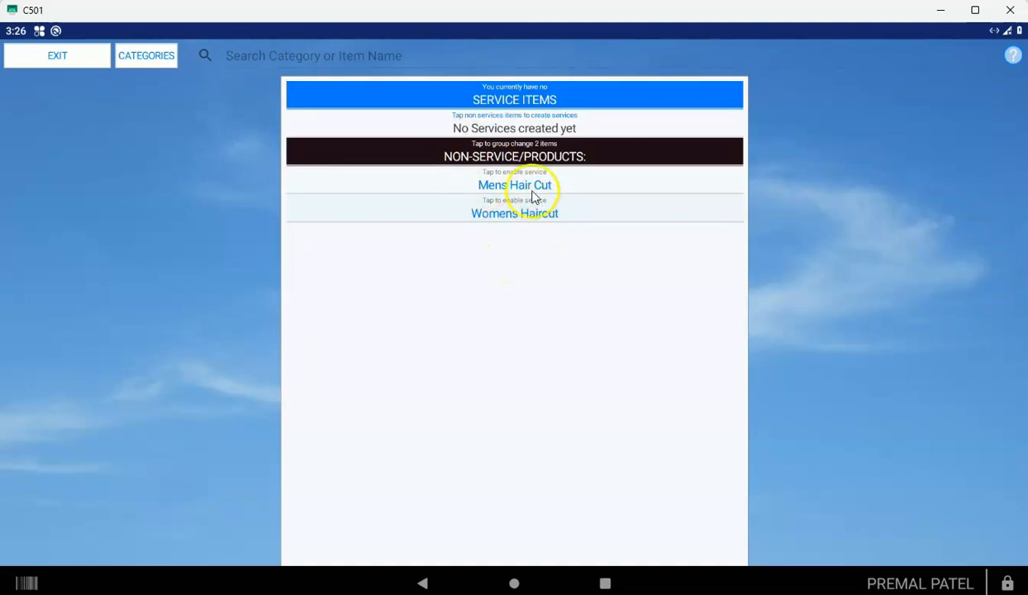
mouse_move(463, 161)
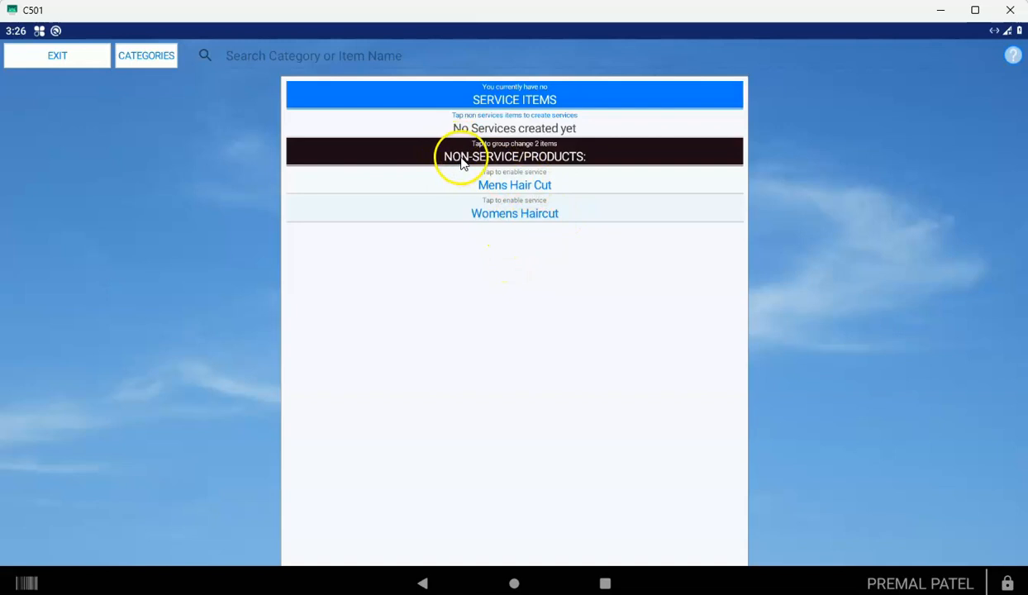
mouse_move(537, 157)
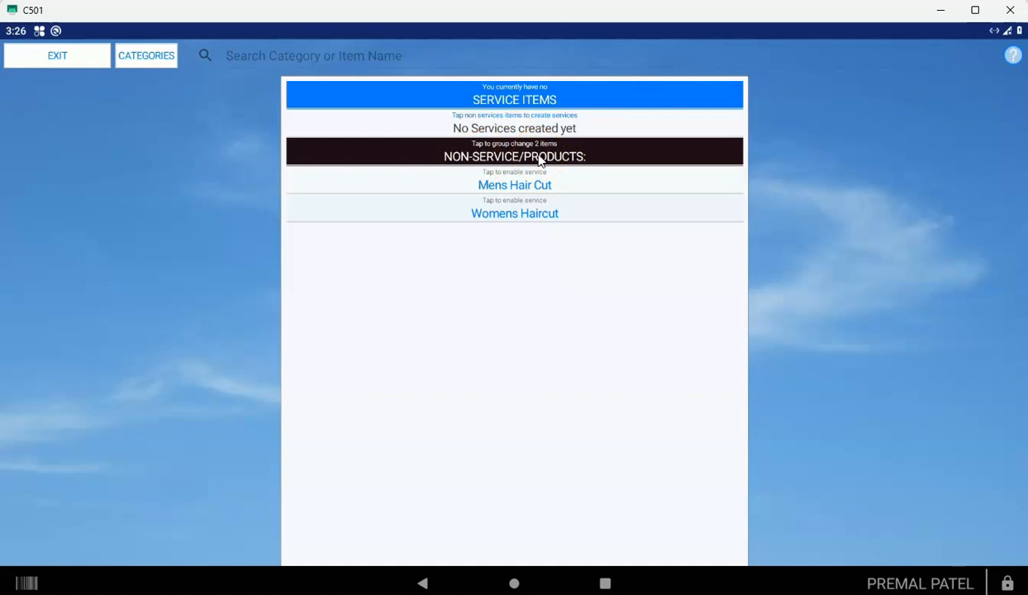
Recognize Mens Hair Cut as a service, showing its 60-minute duration settings
click(514, 184)
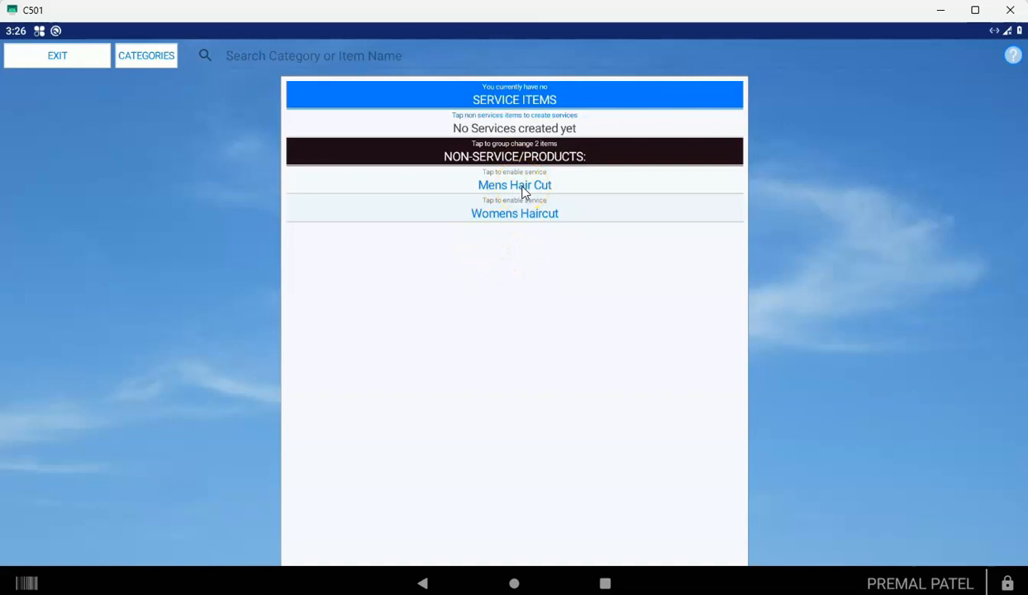
click(514, 185)
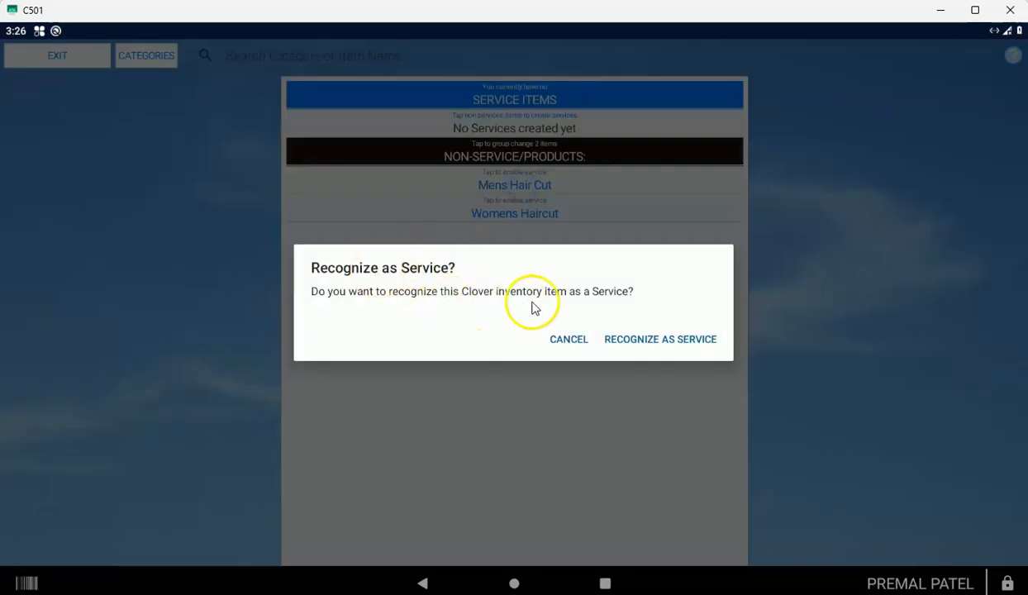
mouse_move(470, 301)
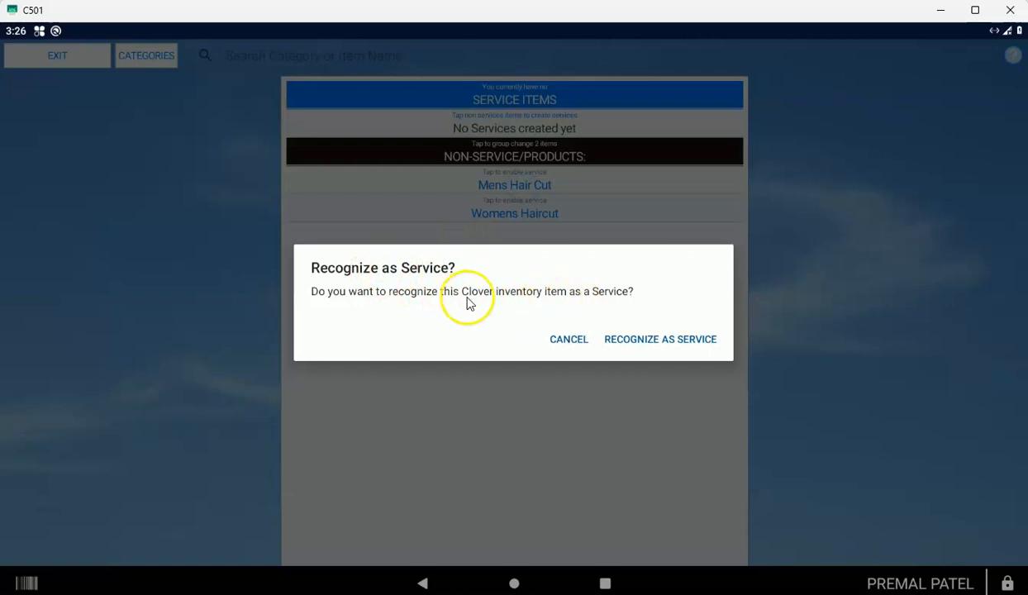
mouse_move(636, 347)
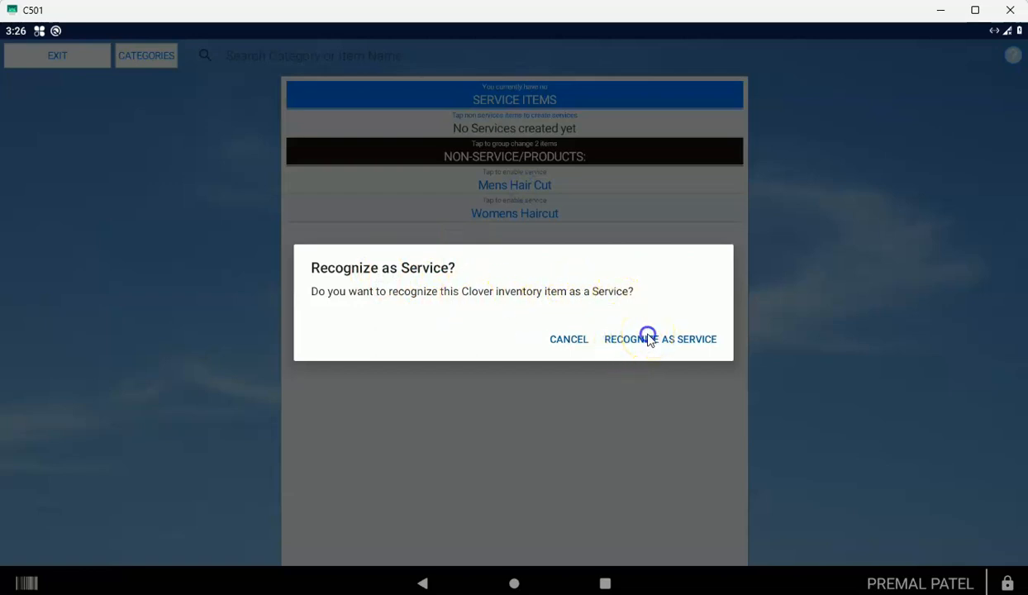
click(660, 338)
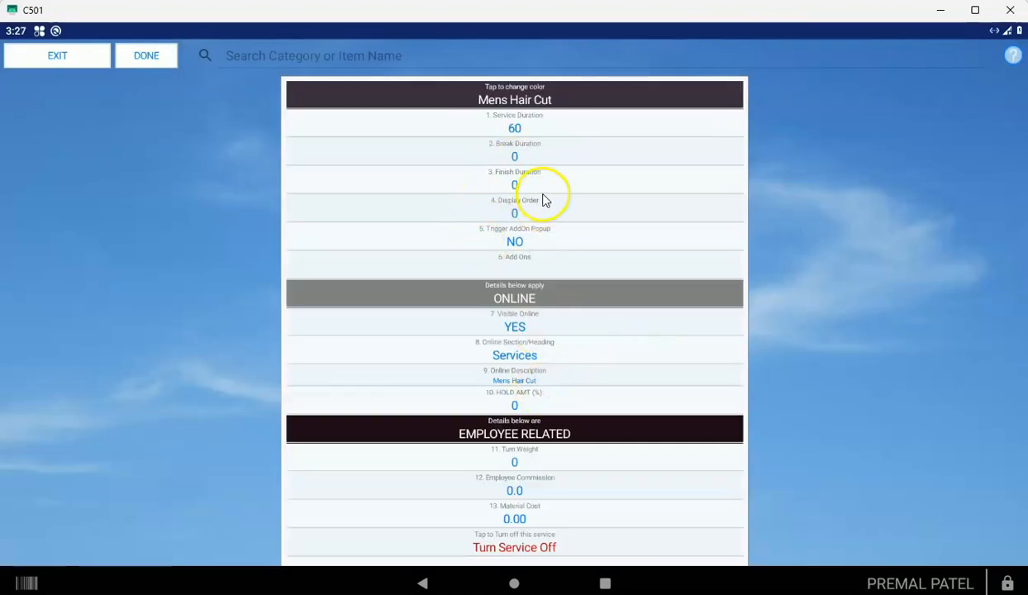
mouse_move(535, 174)
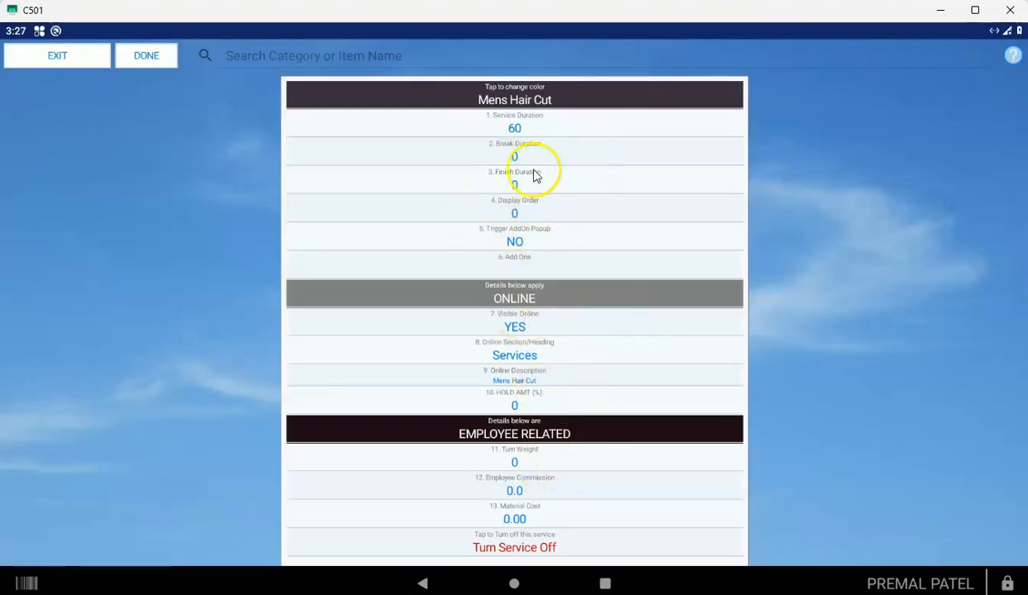
mouse_move(536, 136)
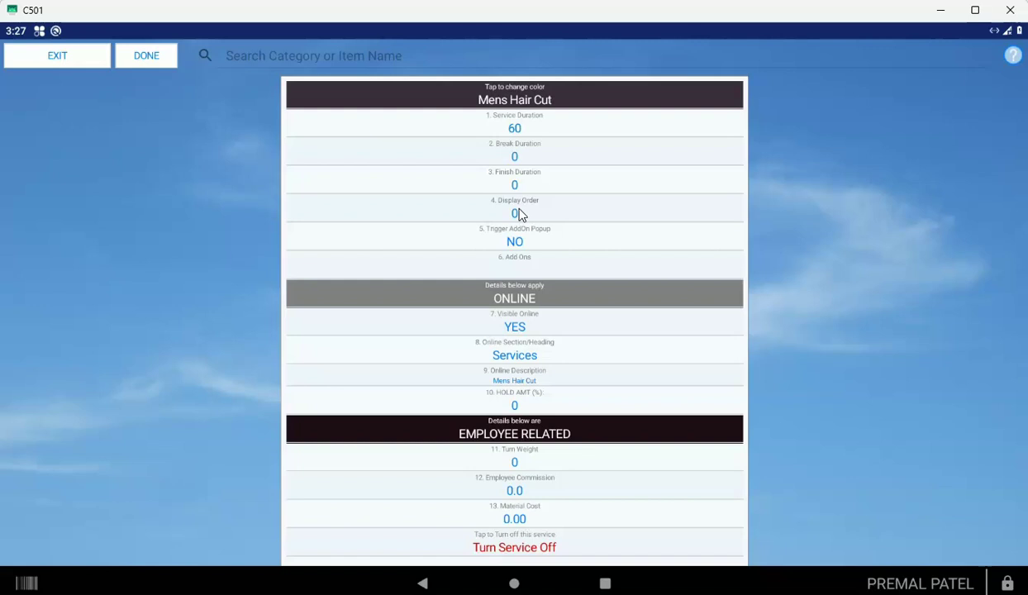
mouse_move(649, 219)
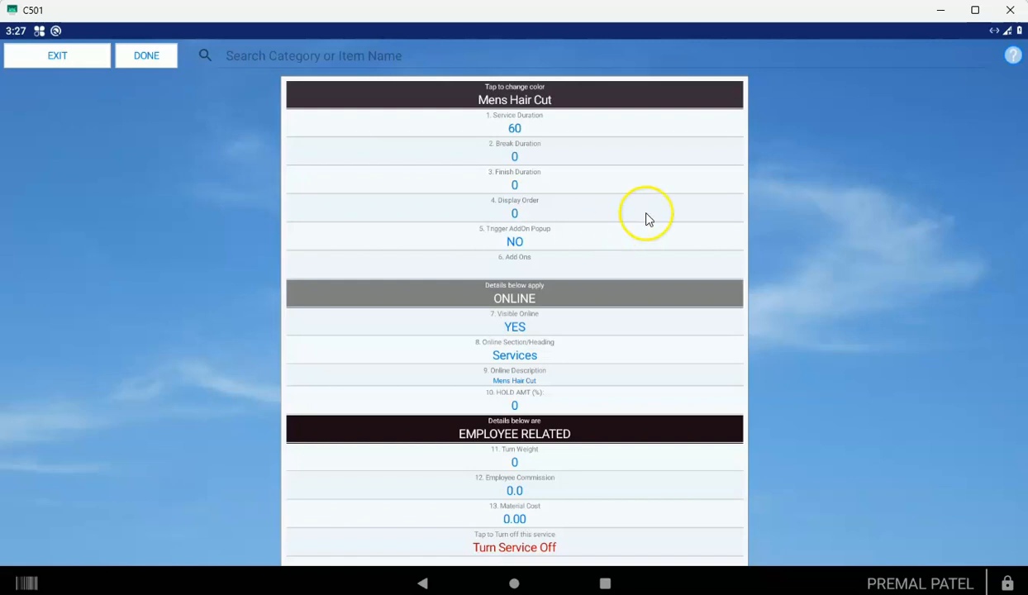
mouse_move(517, 215)
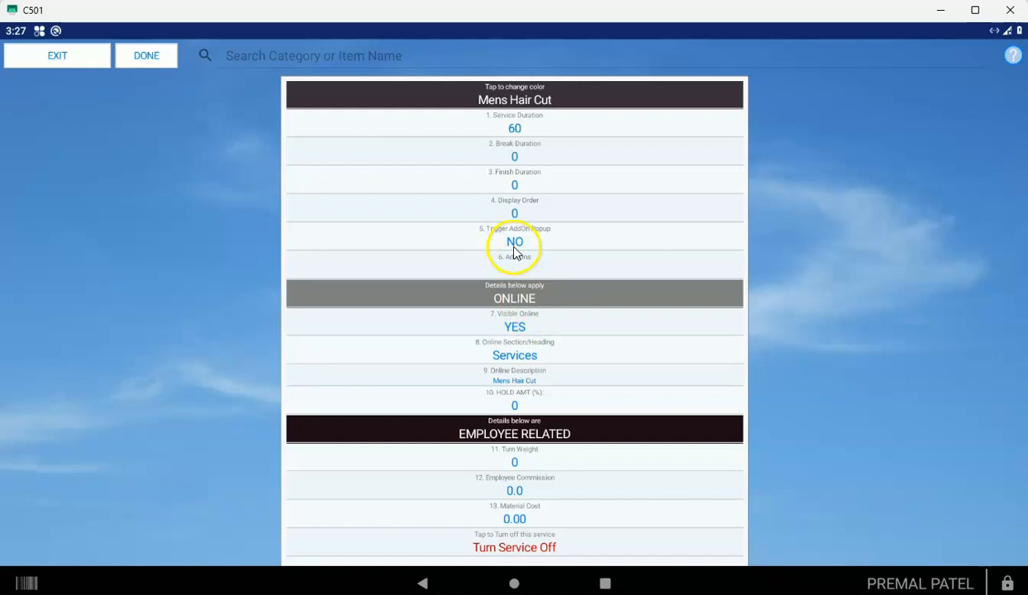
mouse_move(514, 384)
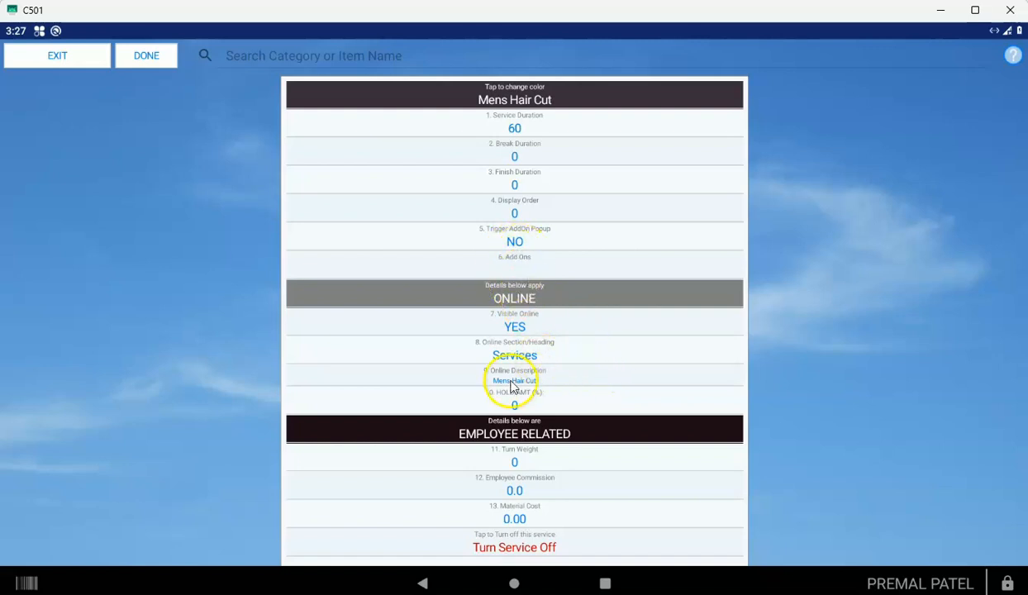
mouse_move(514, 297)
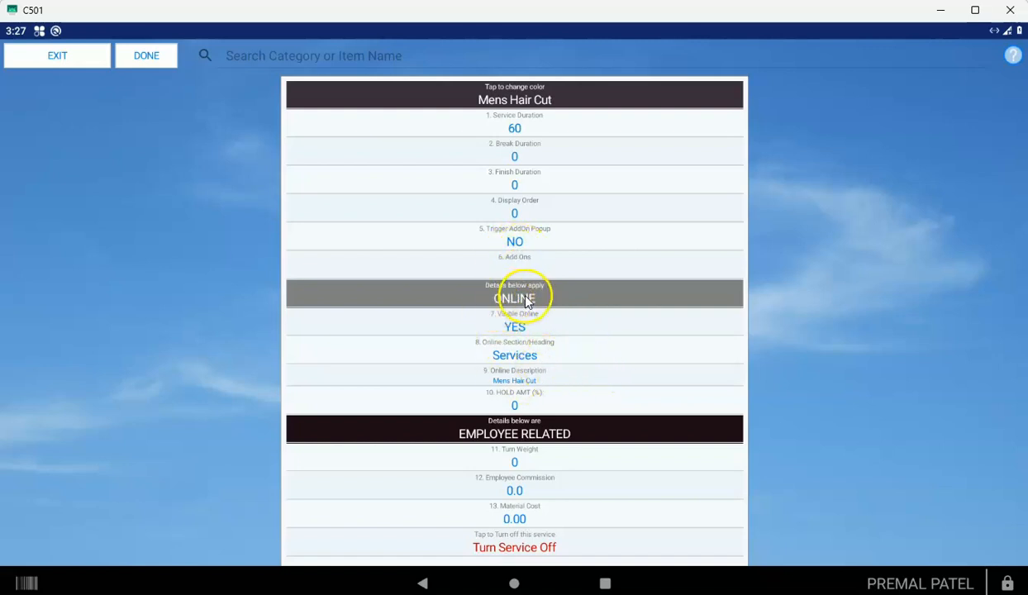
mouse_move(487, 358)
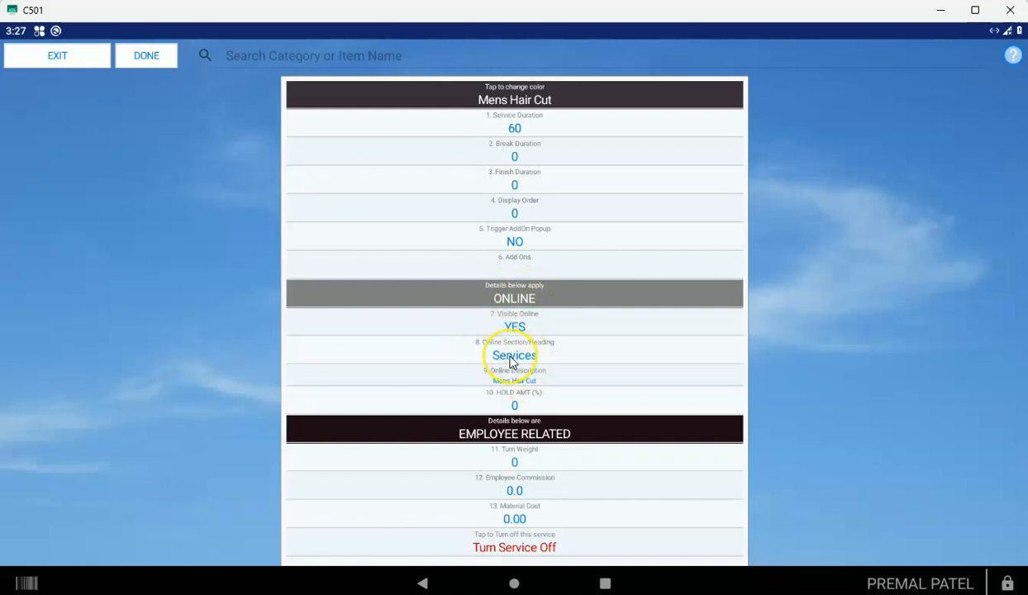
Change Mens Hair Cut's online section heading from Services to 'Hair Services'
click(514, 355)
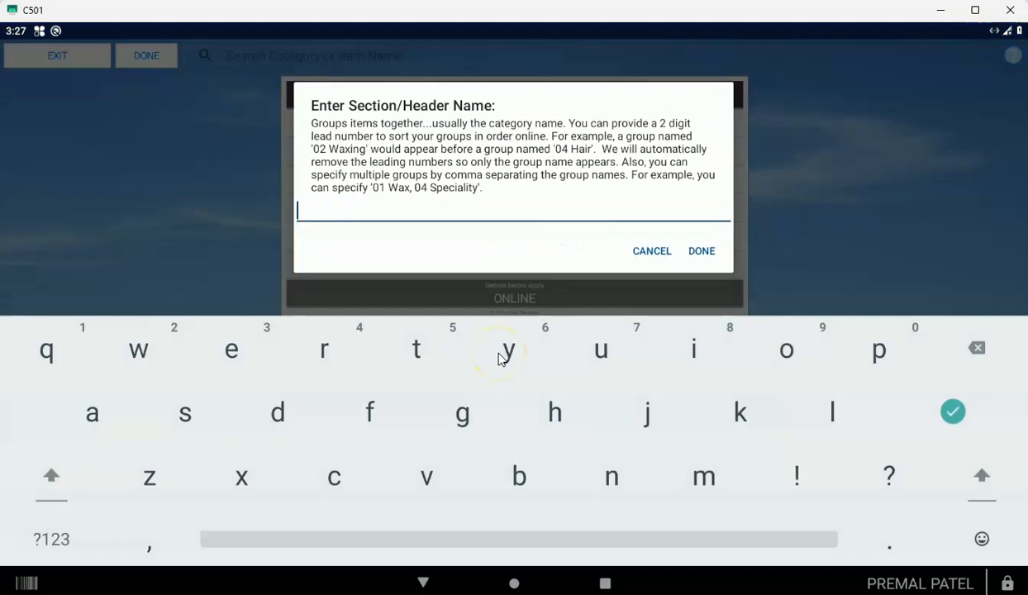
text(Hair Servic)
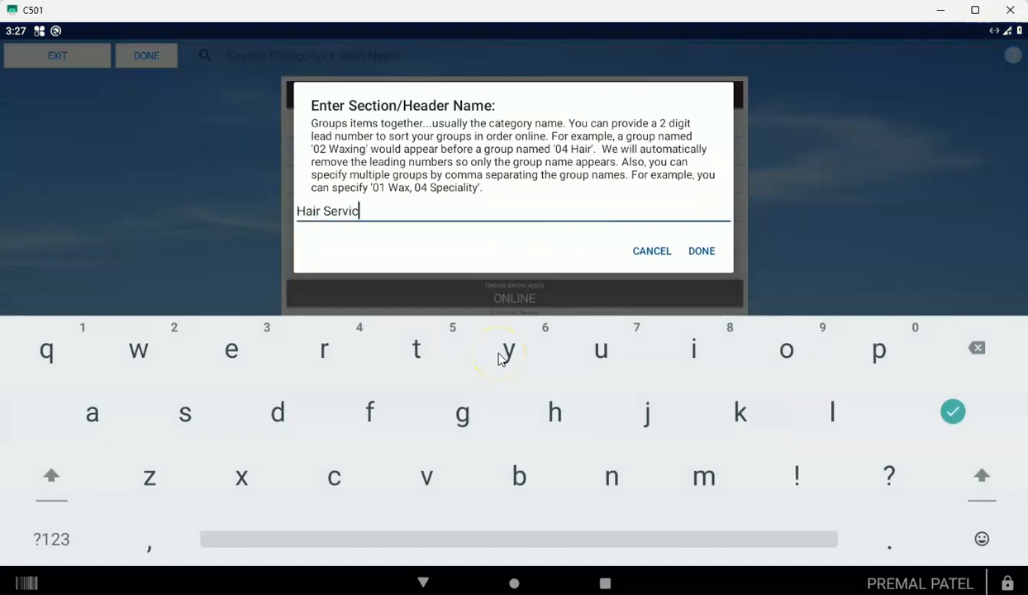
click(701, 251)
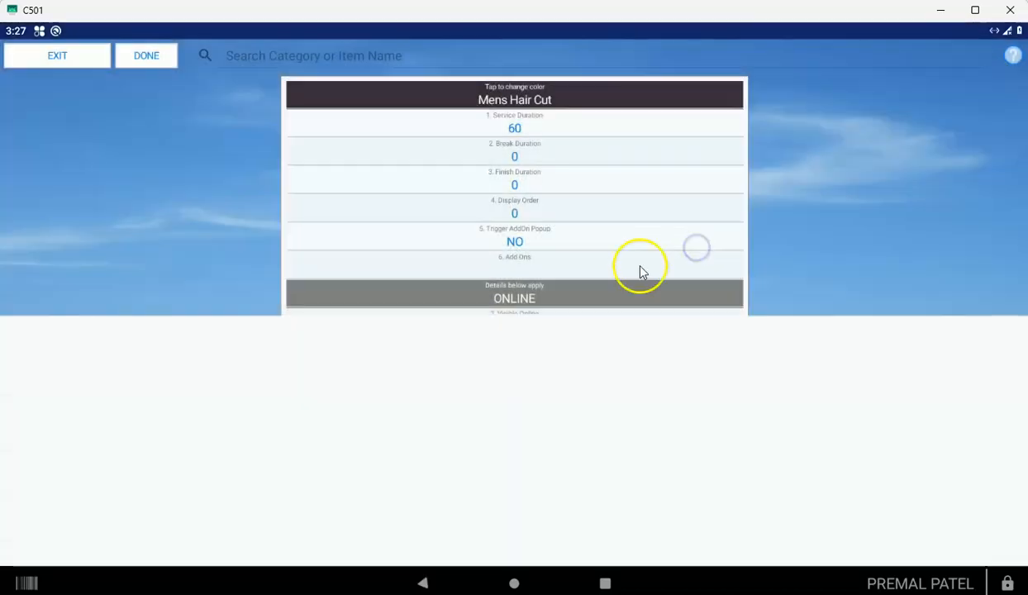
scroll(down, 3)
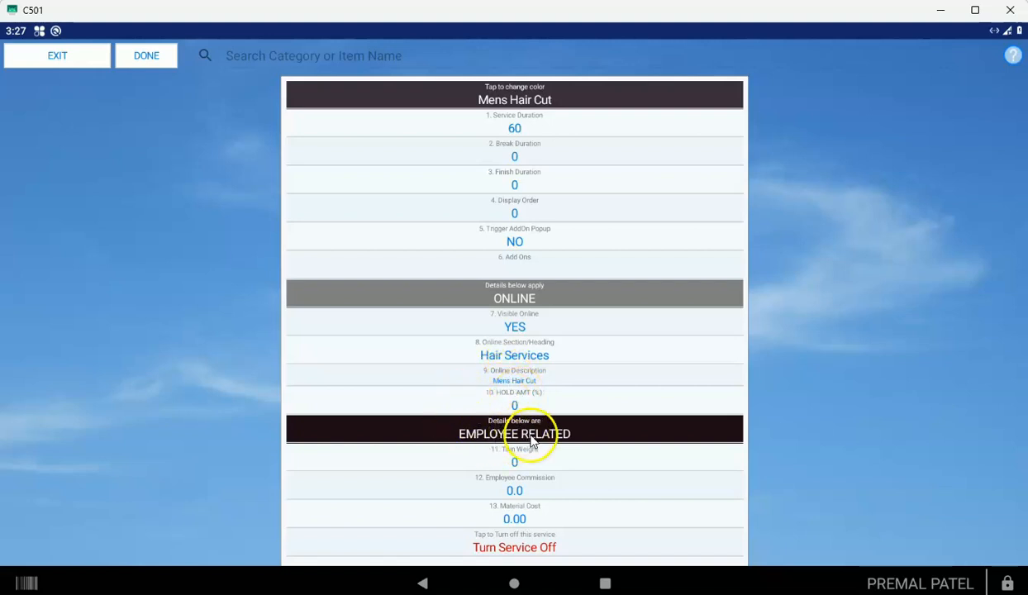
mouse_move(529, 492)
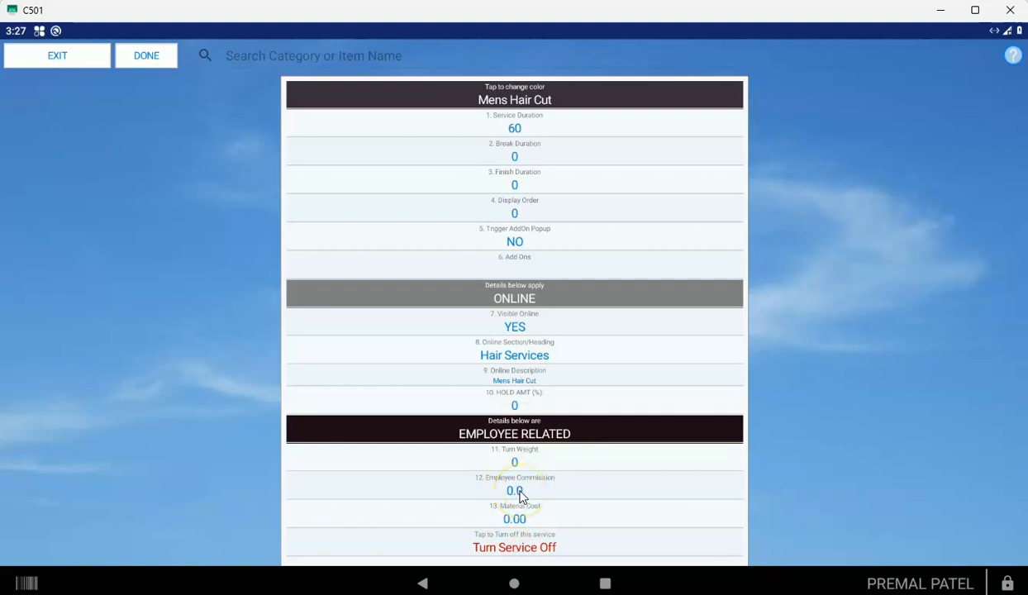
click(514, 490)
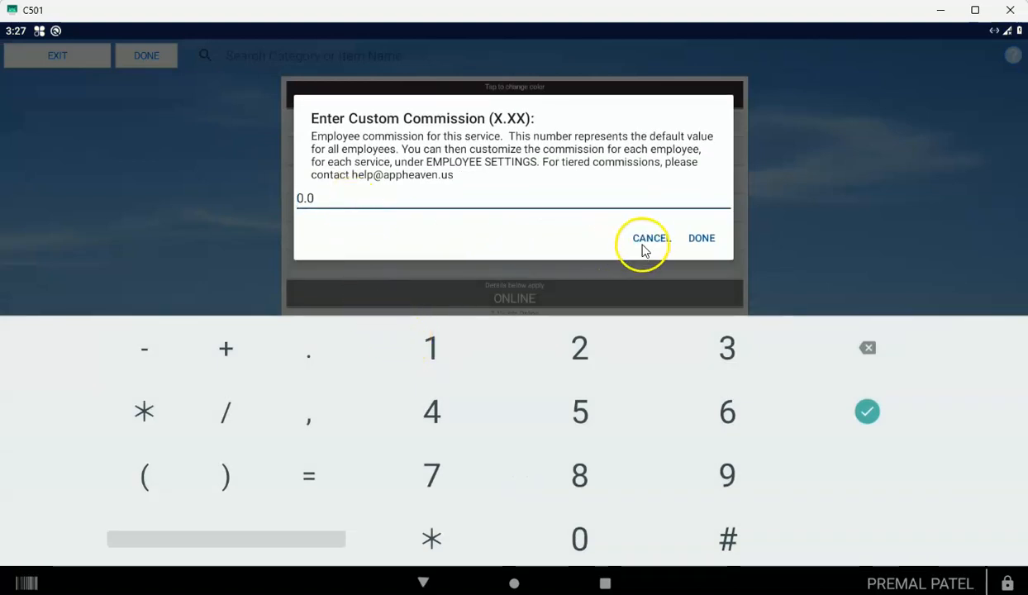
click(649, 238)
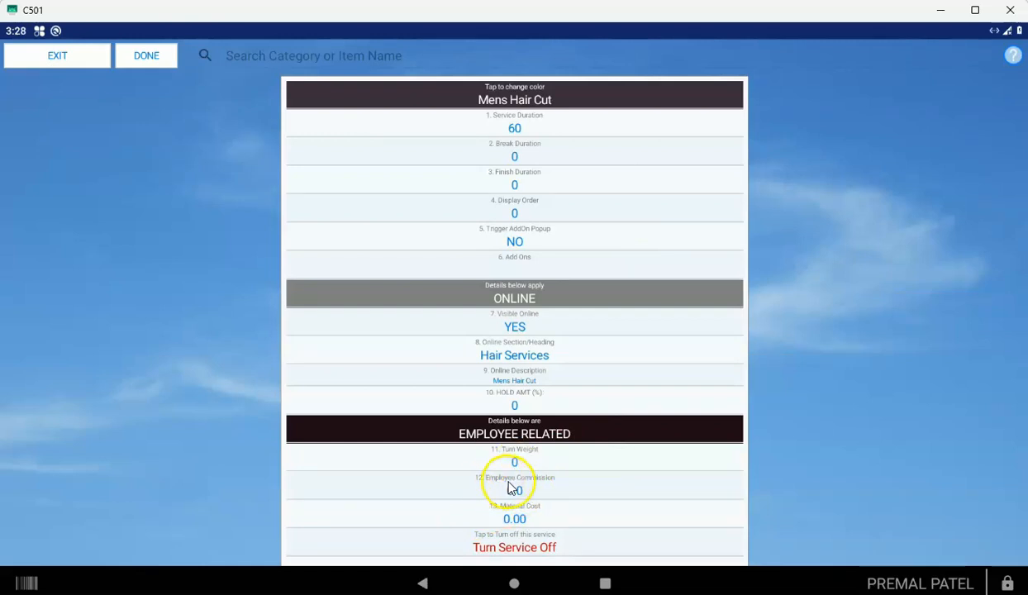
mouse_move(521, 523)
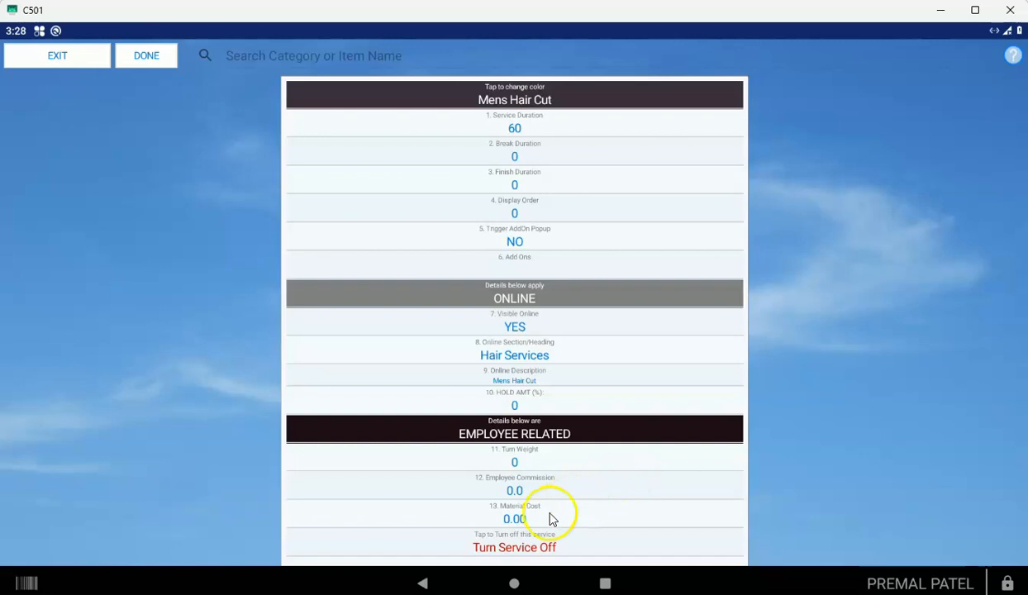
mouse_move(322, 165)
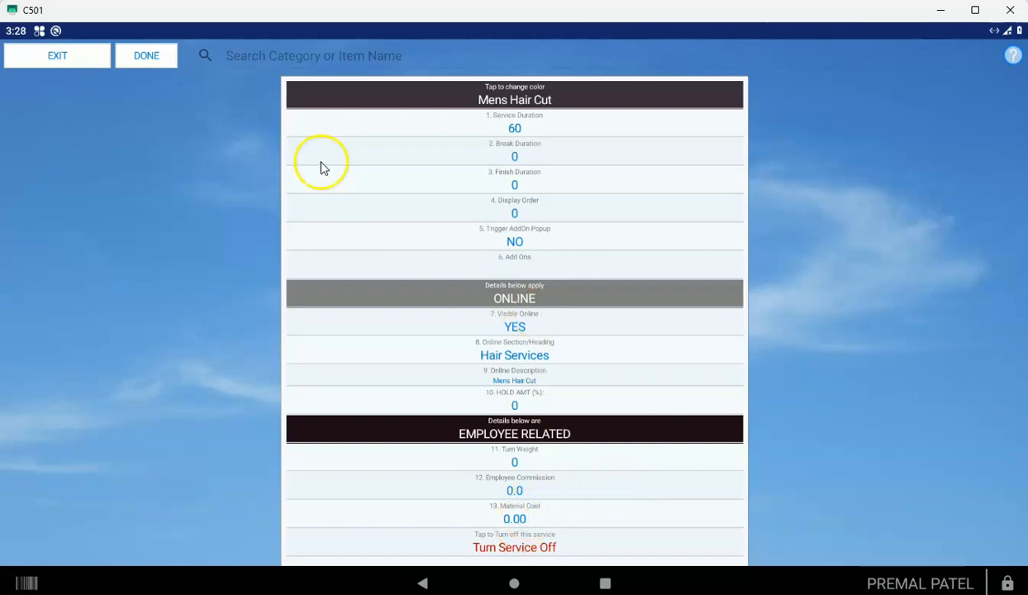
Finish the Mens Hair Cut details and confirm Yes, Save Changes
click(146, 55)
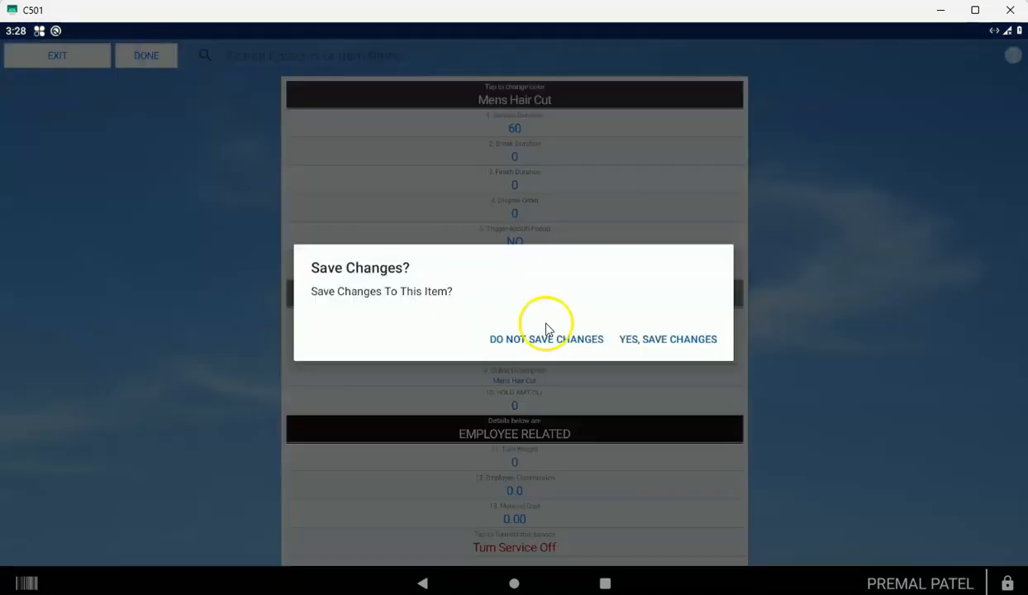
click(546, 339)
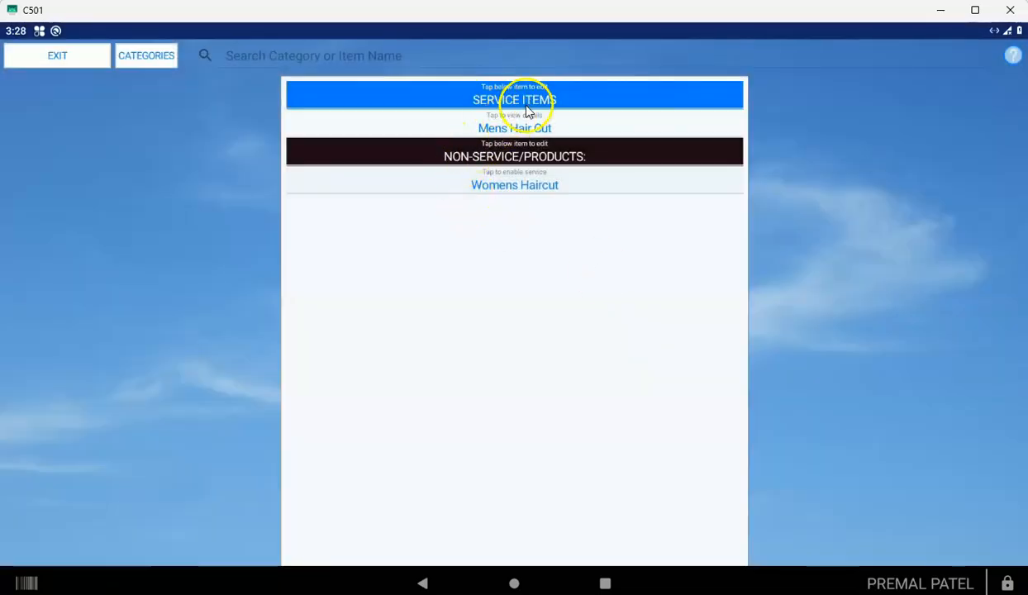
mouse_move(498, 192)
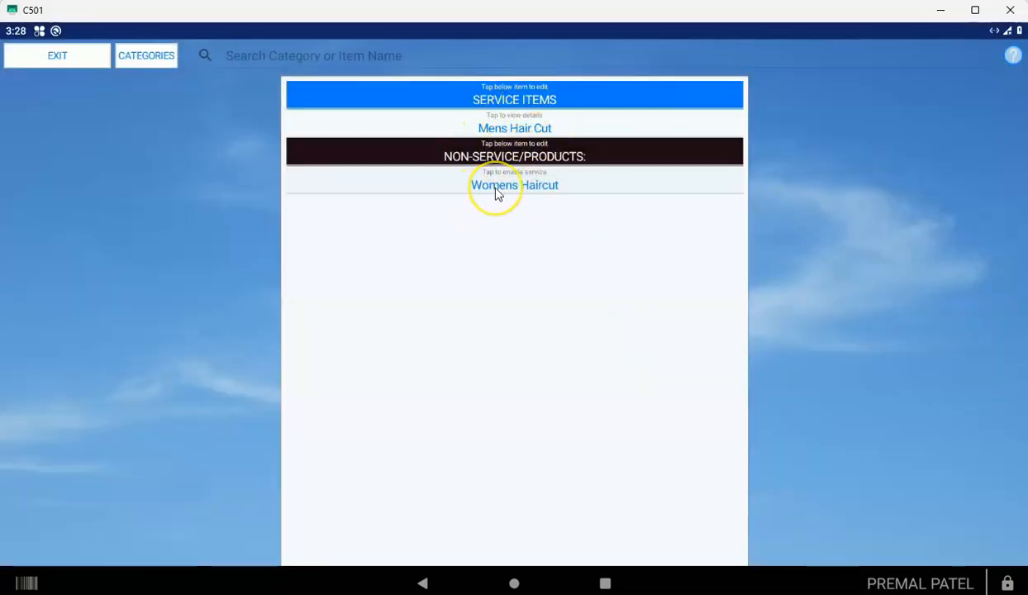
mouse_move(585, 252)
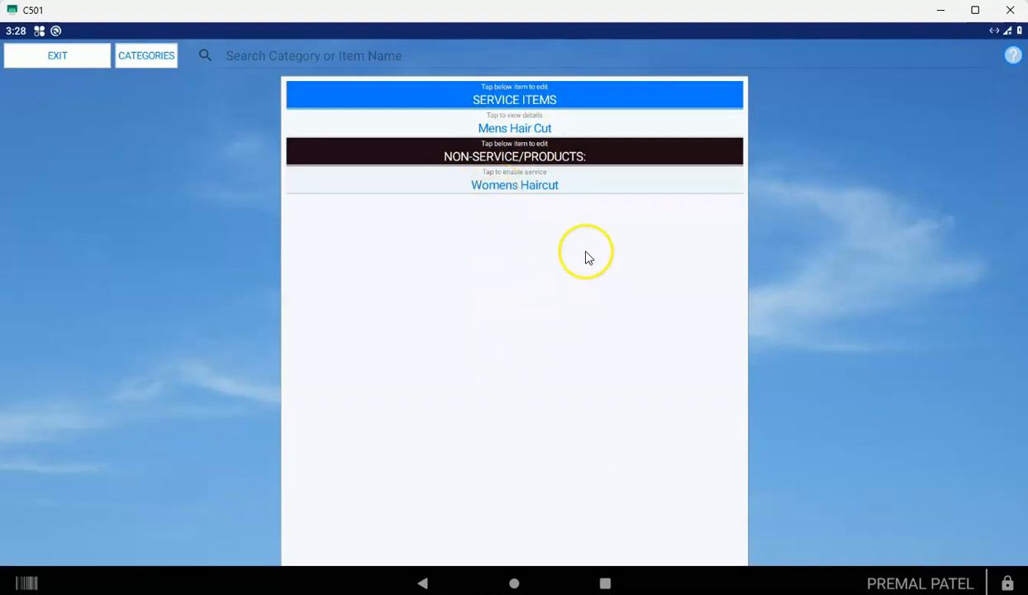
mouse_move(486, 170)
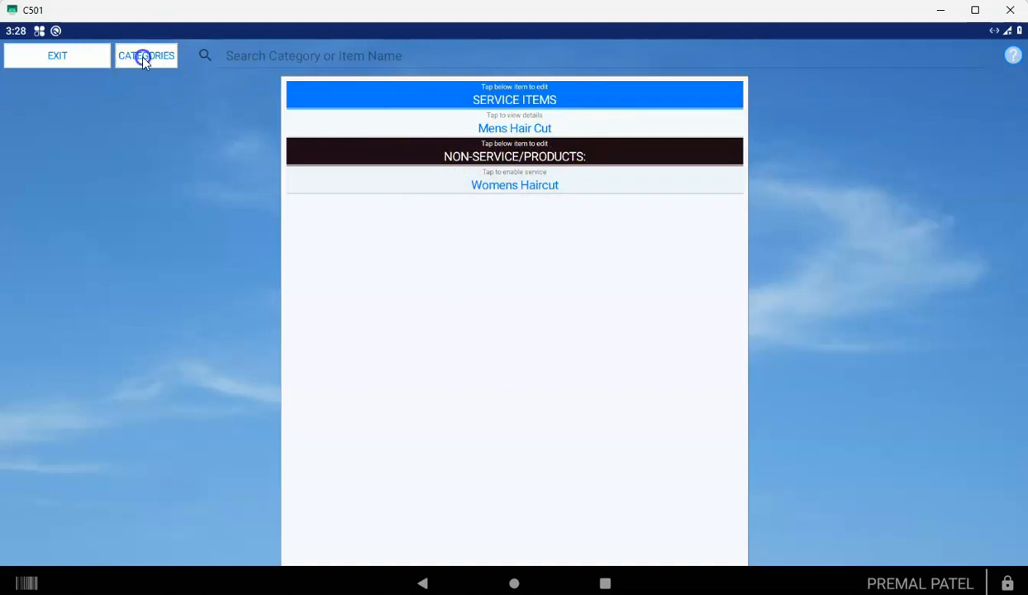
Browse other categories and decline recognizing Full Body Wax as a service
click(146, 56)
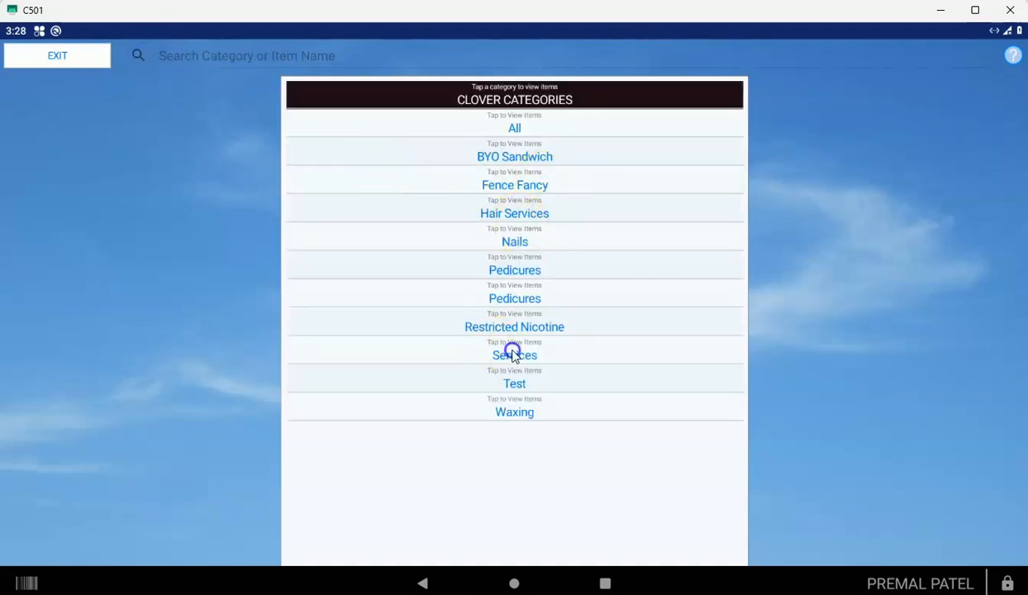
click(515, 354)
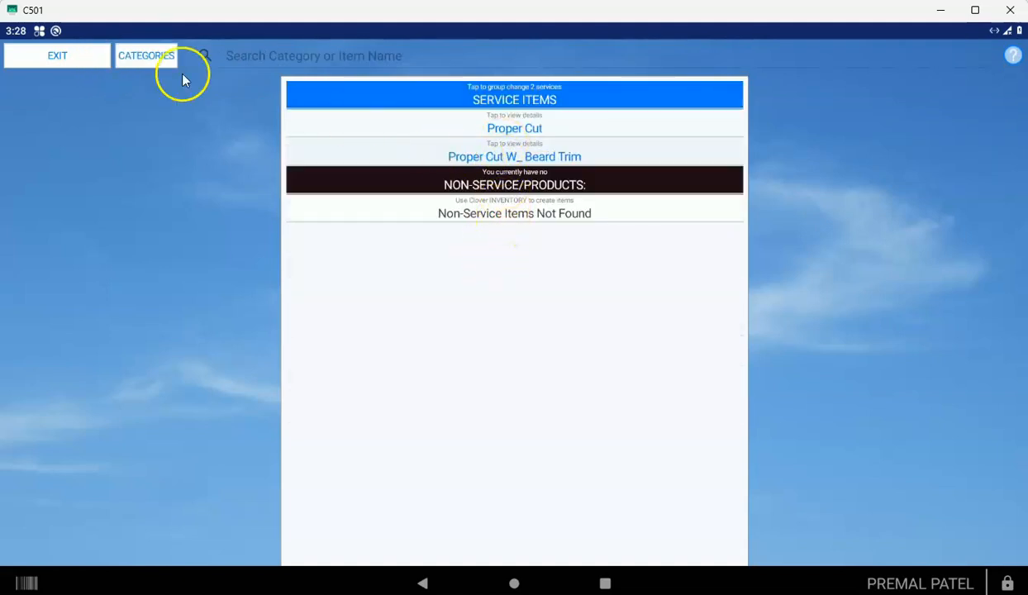
click(146, 55)
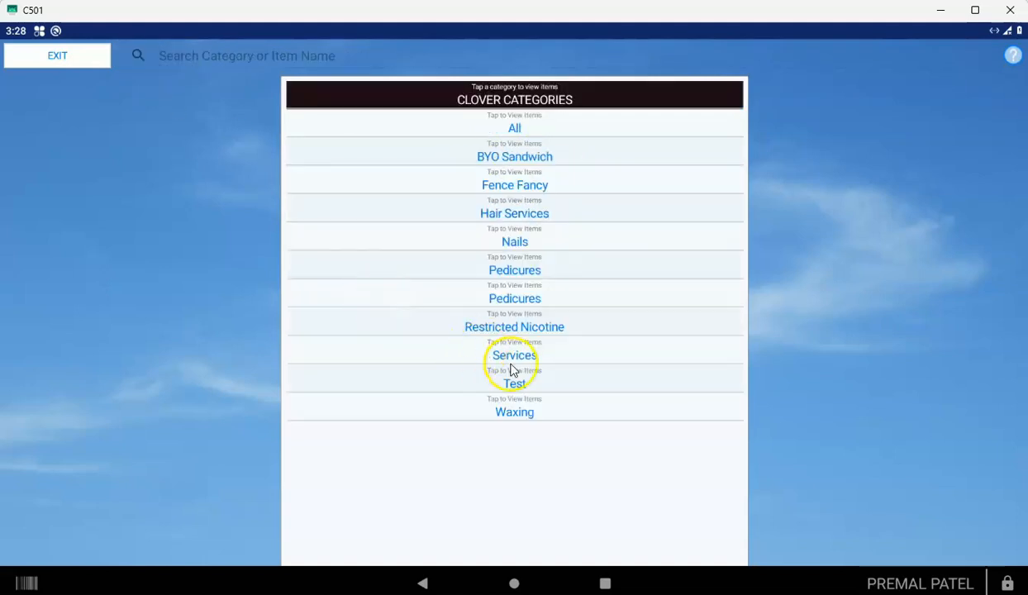
click(514, 356)
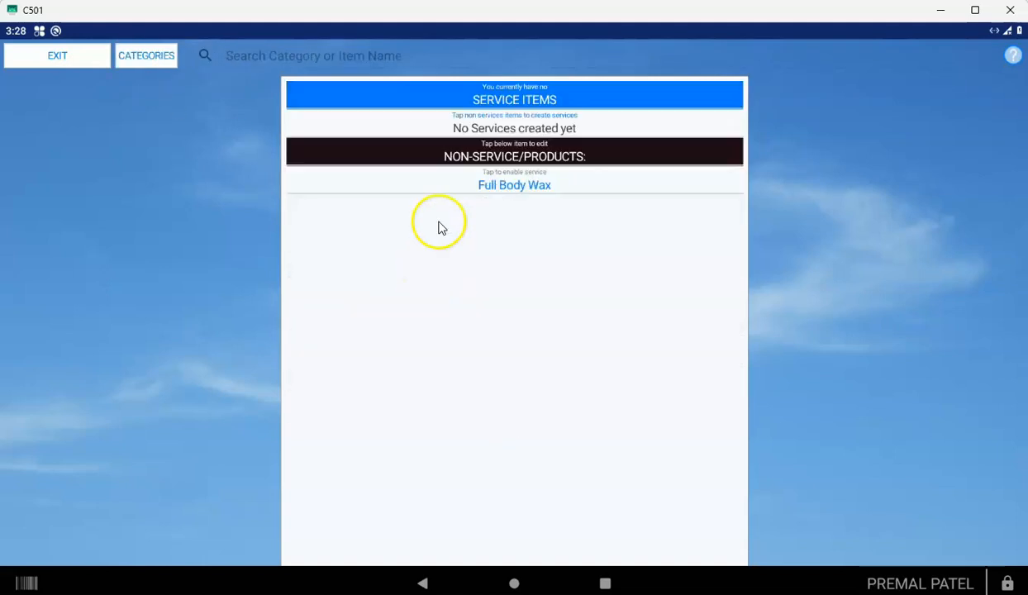
mouse_move(516, 153)
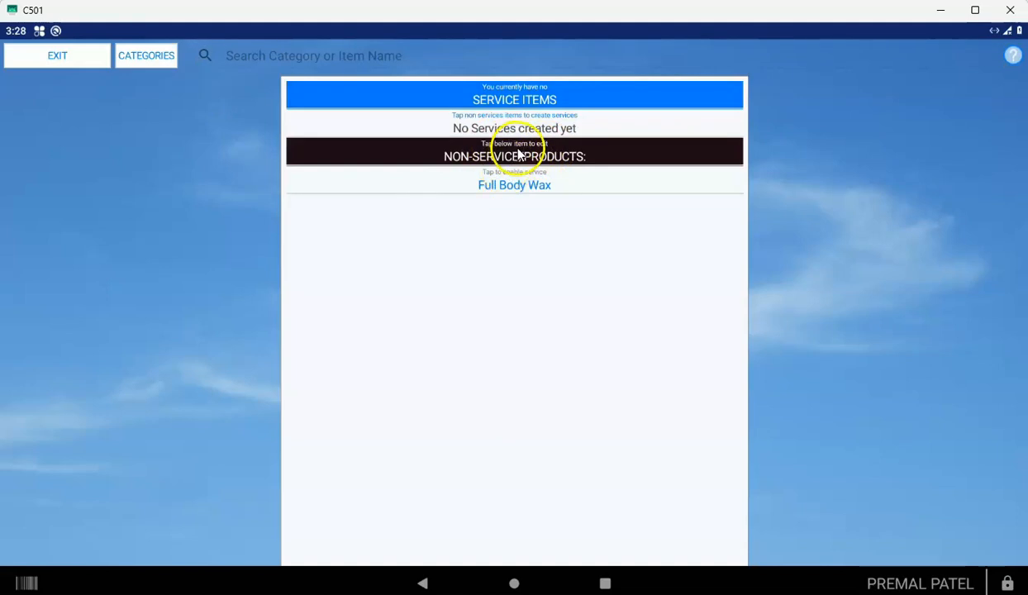
click(514, 184)
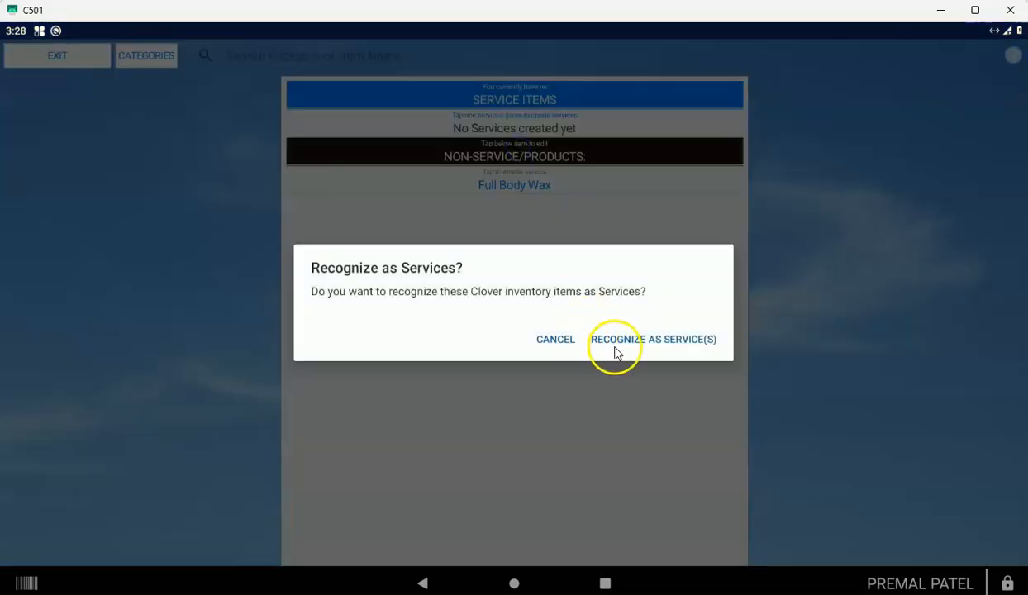
mouse_move(500, 145)
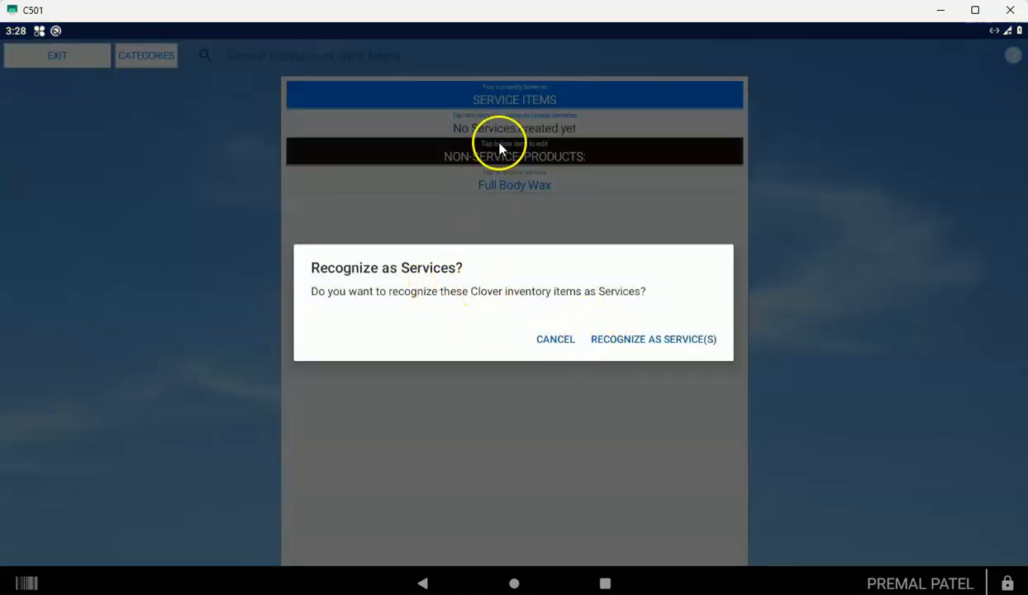
mouse_move(535, 246)
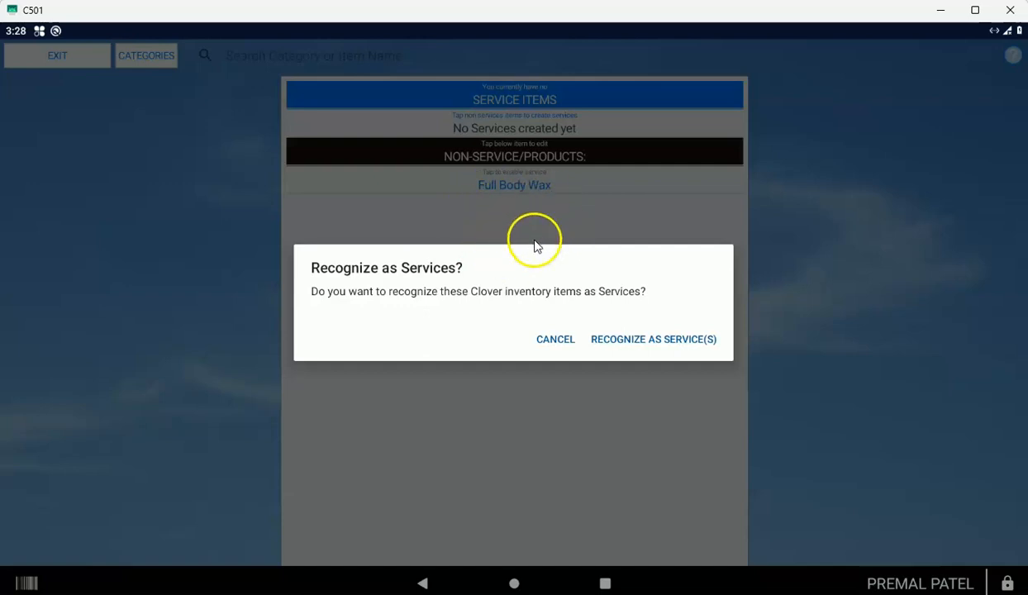
mouse_move(558, 185)
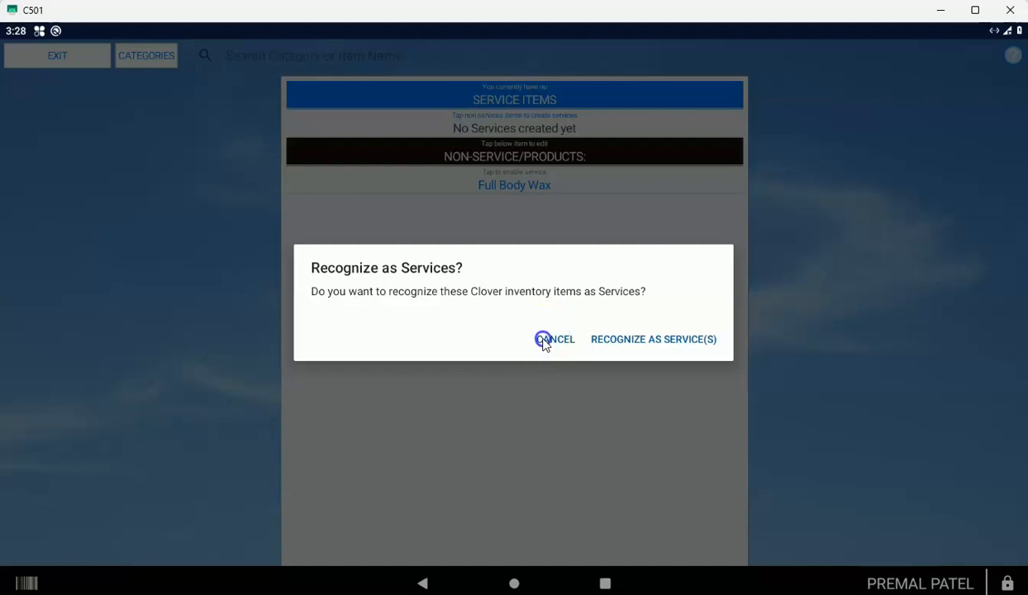
click(555, 339)
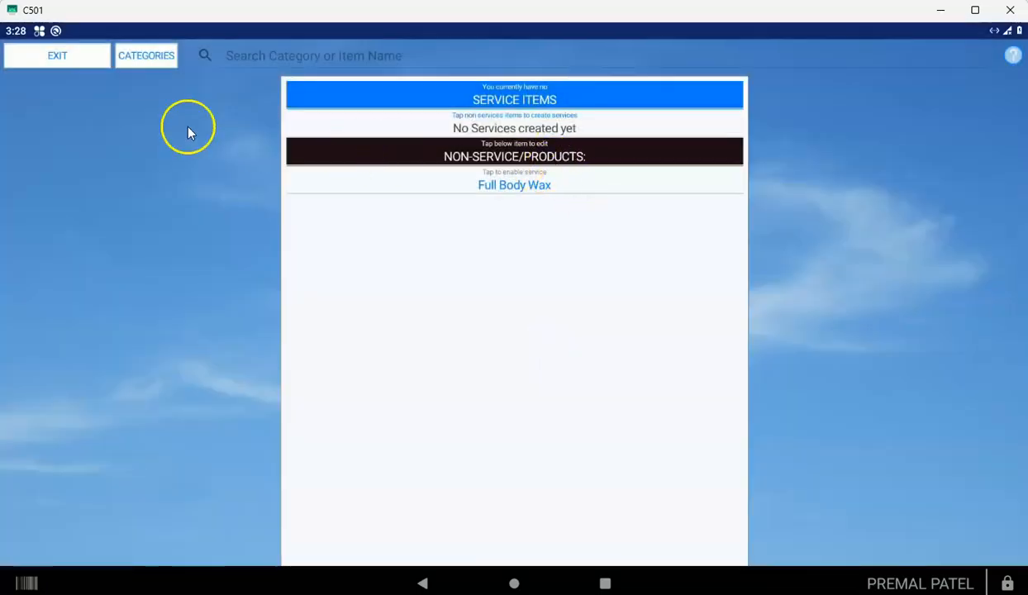
mouse_move(405, 130)
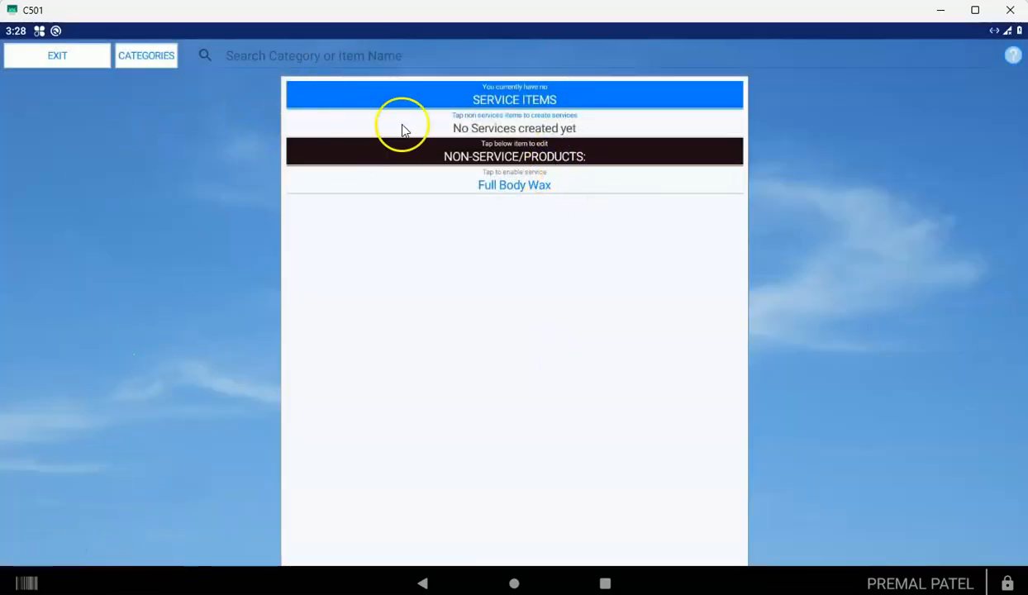
mouse_move(277, 112)
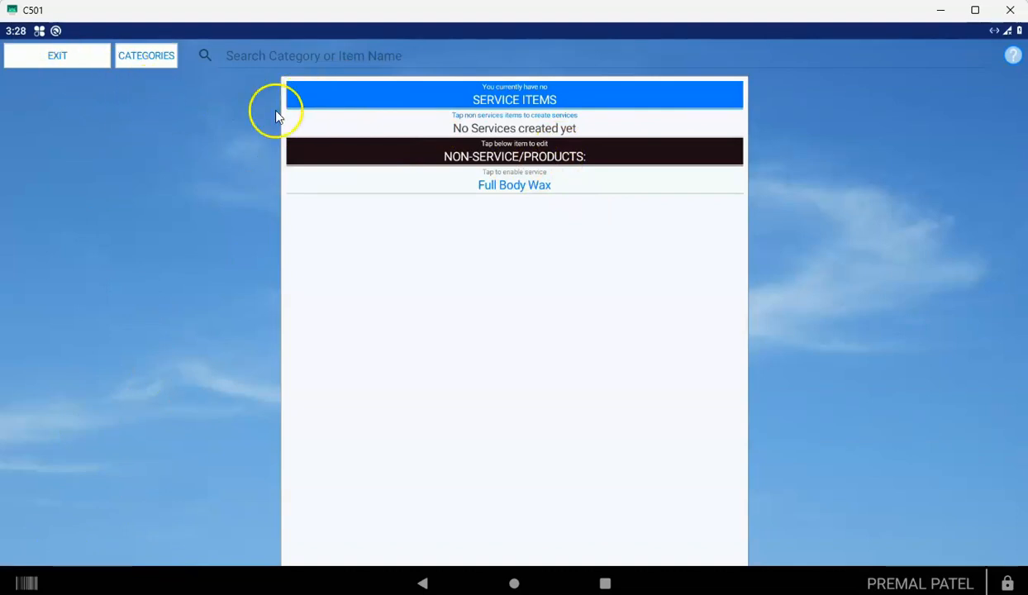
mouse_move(130, 111)
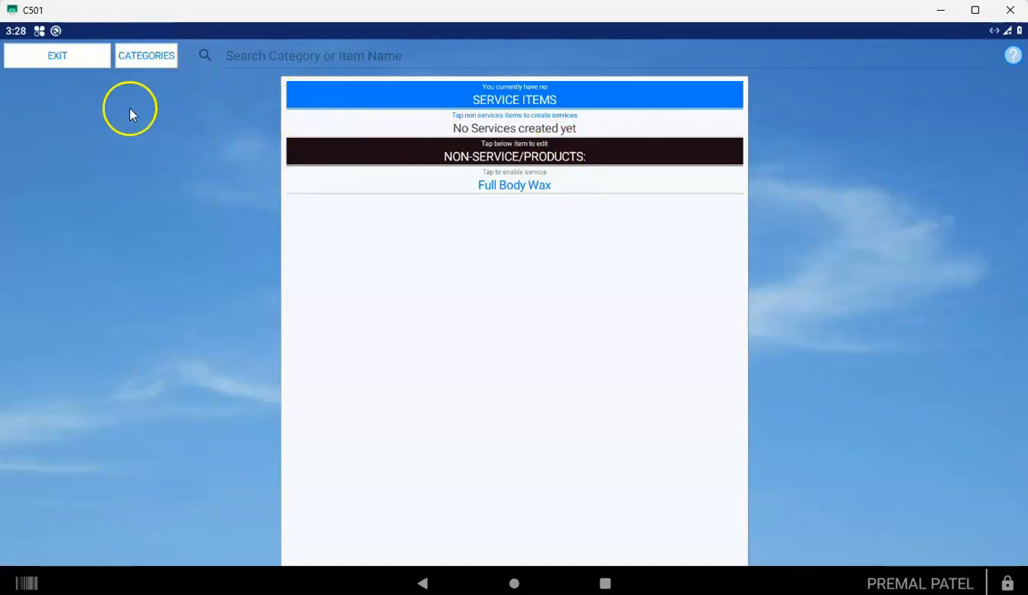
mouse_move(118, 63)
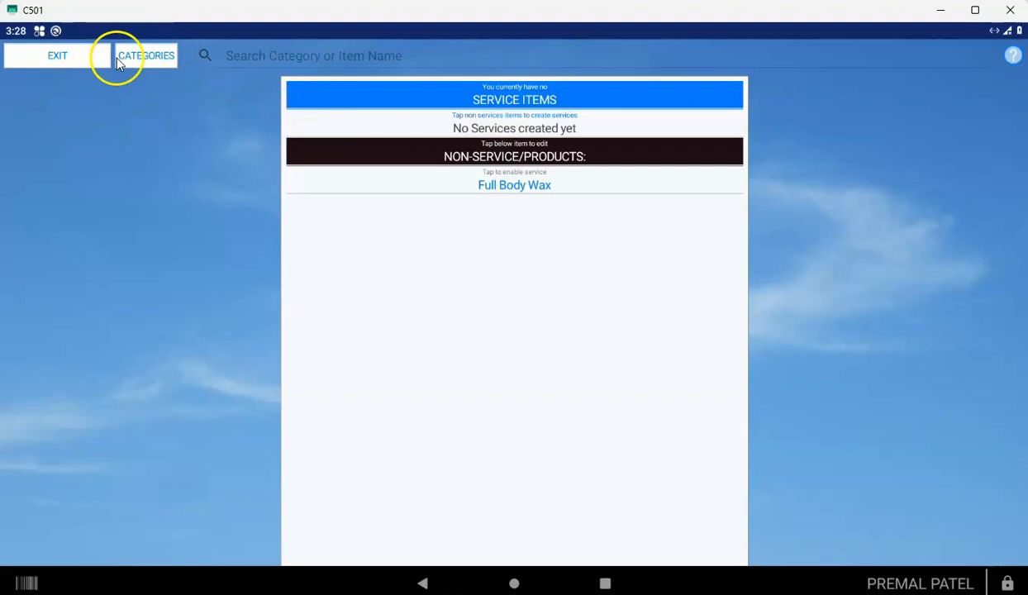
Recognize Womens Haircut in Hair Services as a service and save the changes
click(147, 56)
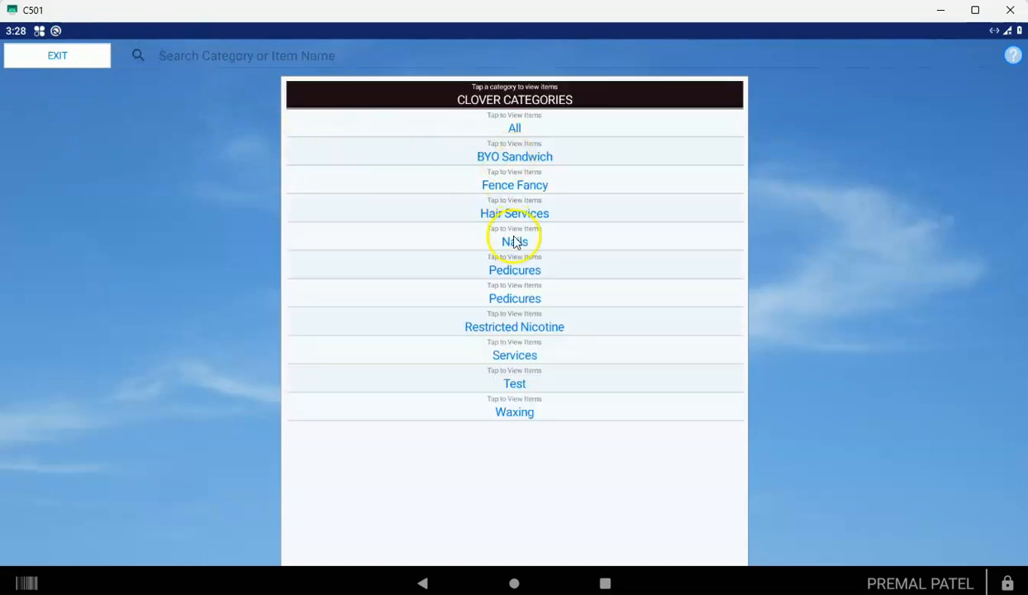
mouse_move(553, 376)
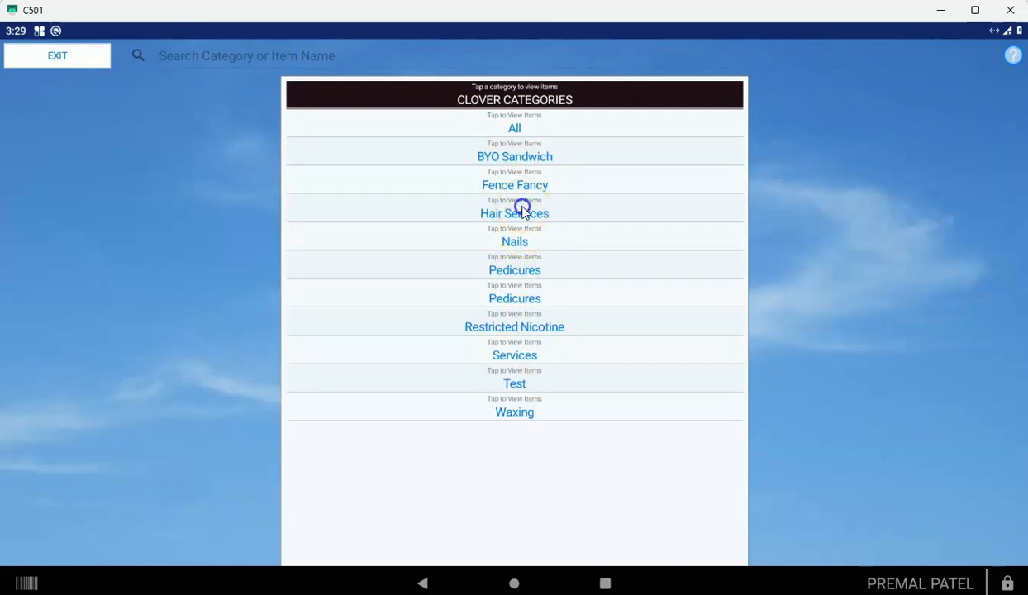
click(514, 213)
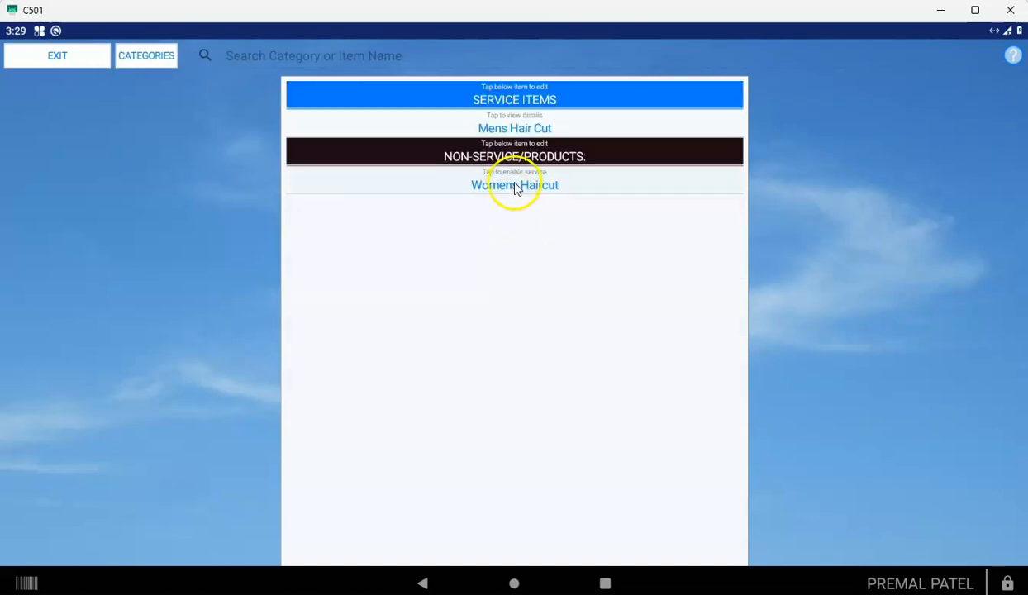
click(514, 184)
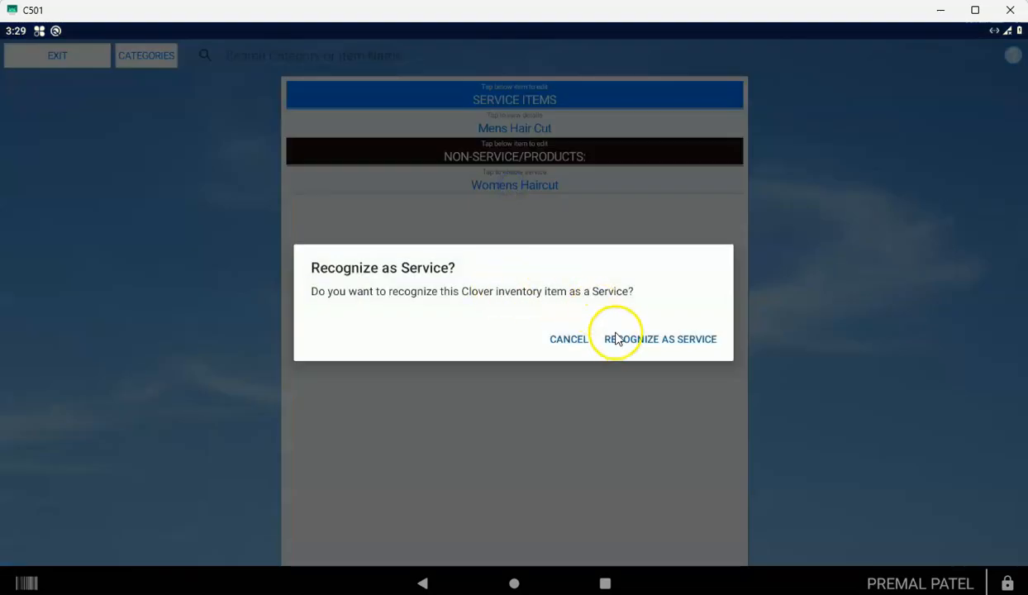
click(660, 339)
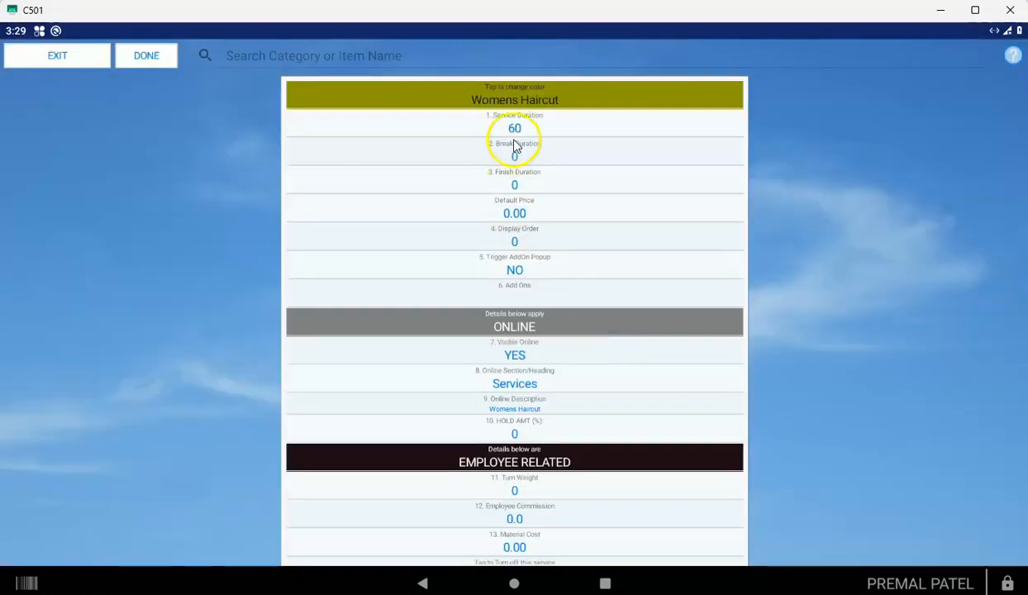
mouse_move(488, 383)
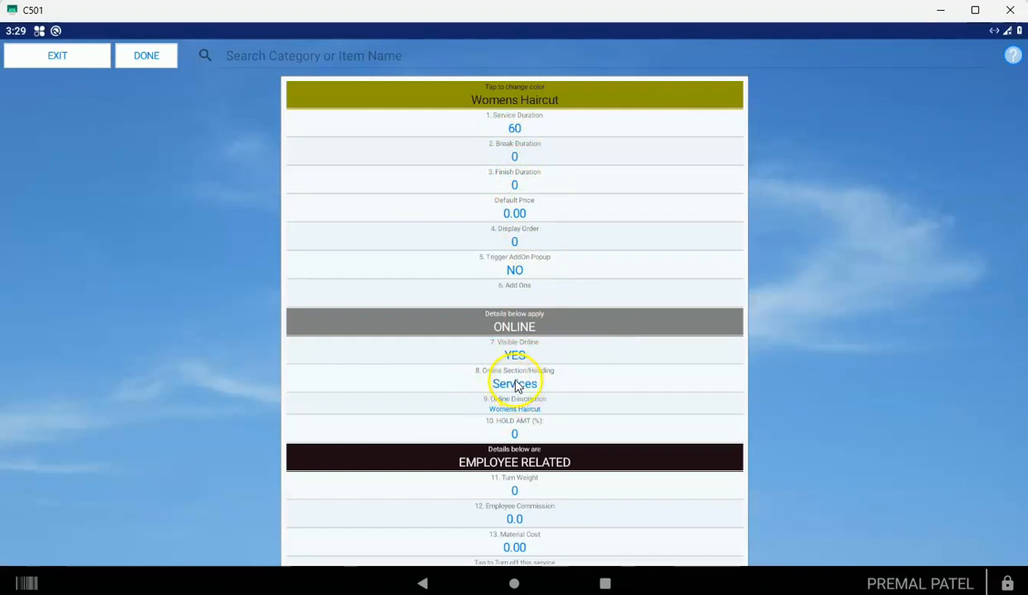
mouse_move(519, 527)
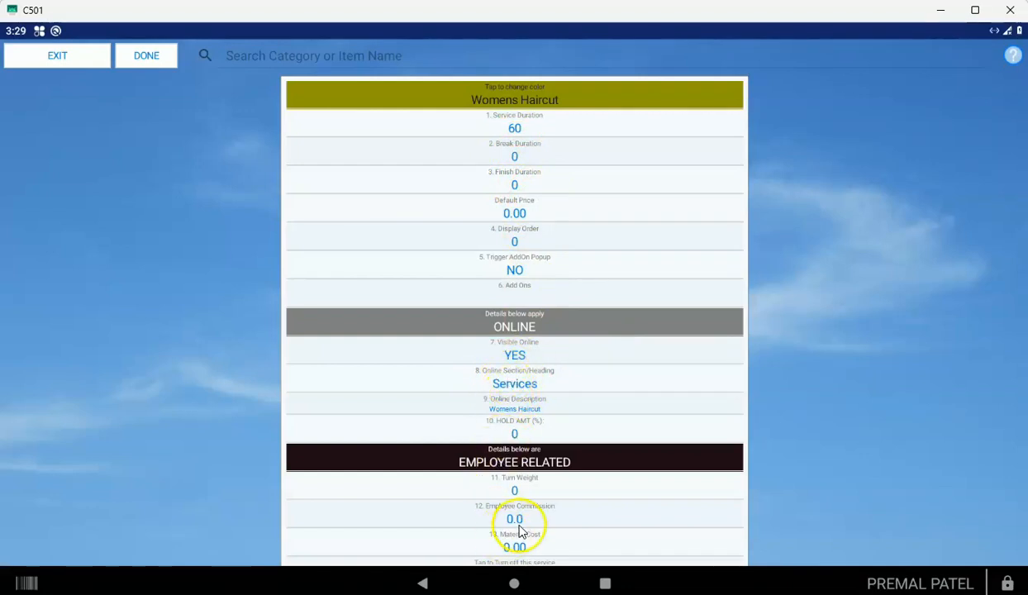
mouse_move(552, 413)
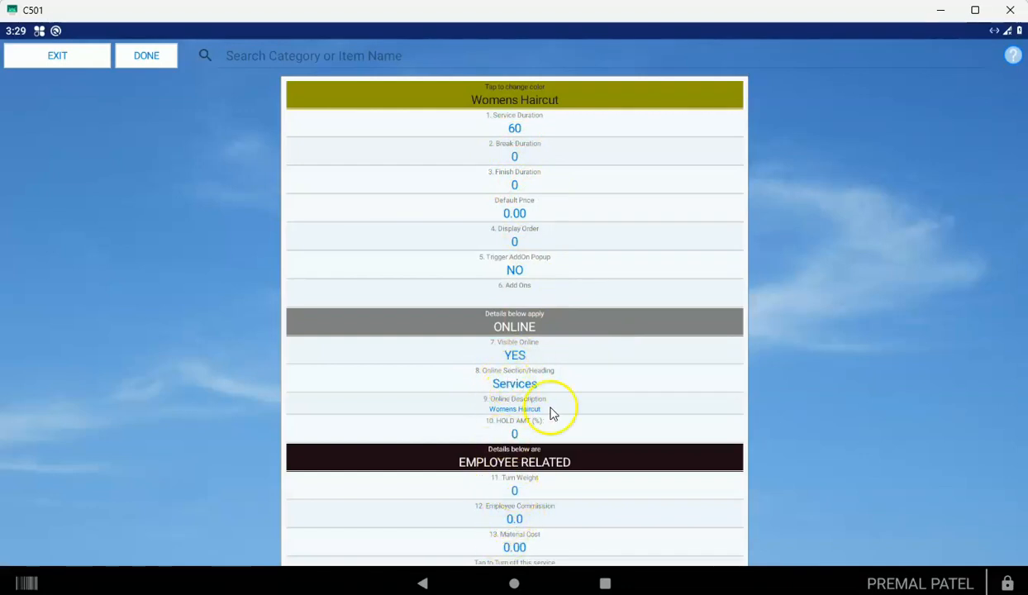
mouse_move(99, 58)
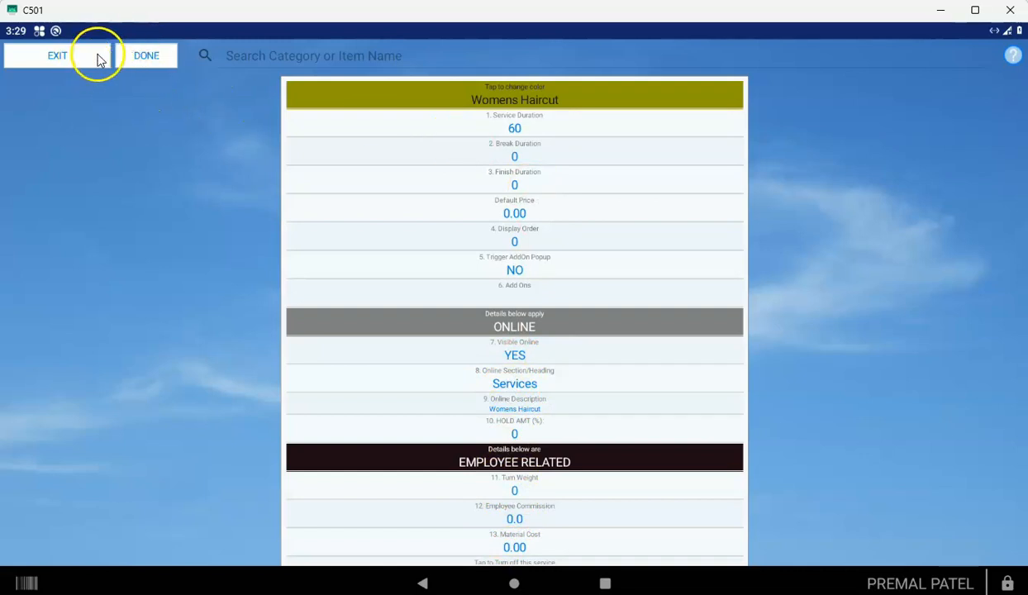
click(145, 56)
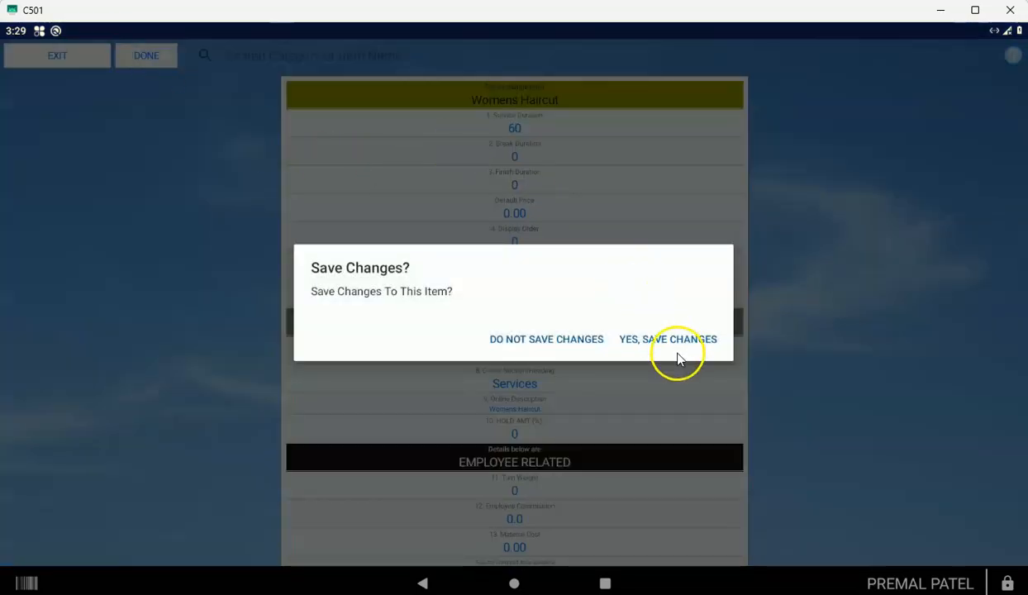
click(668, 339)
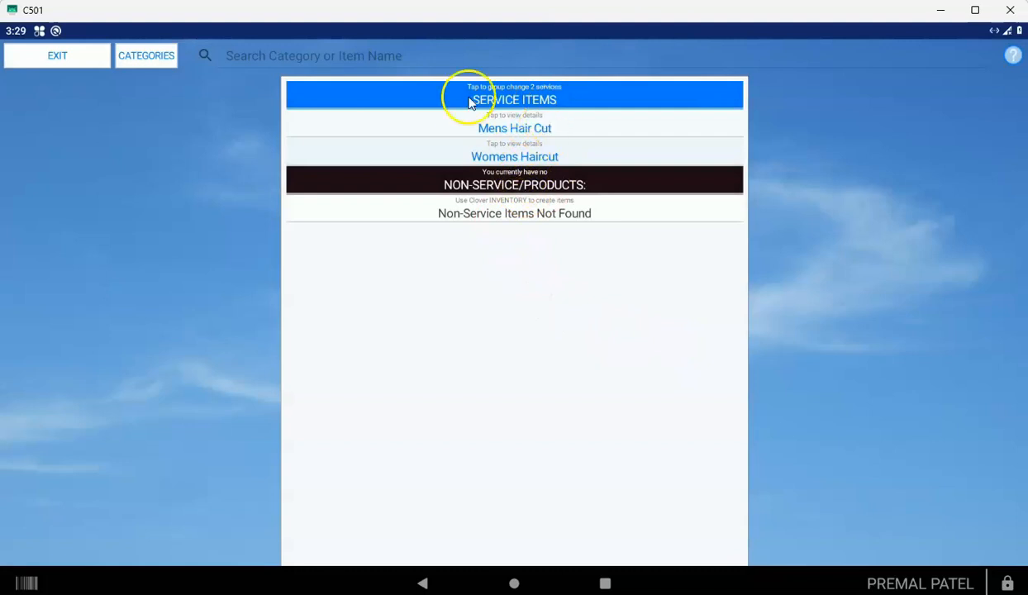
mouse_move(509, 104)
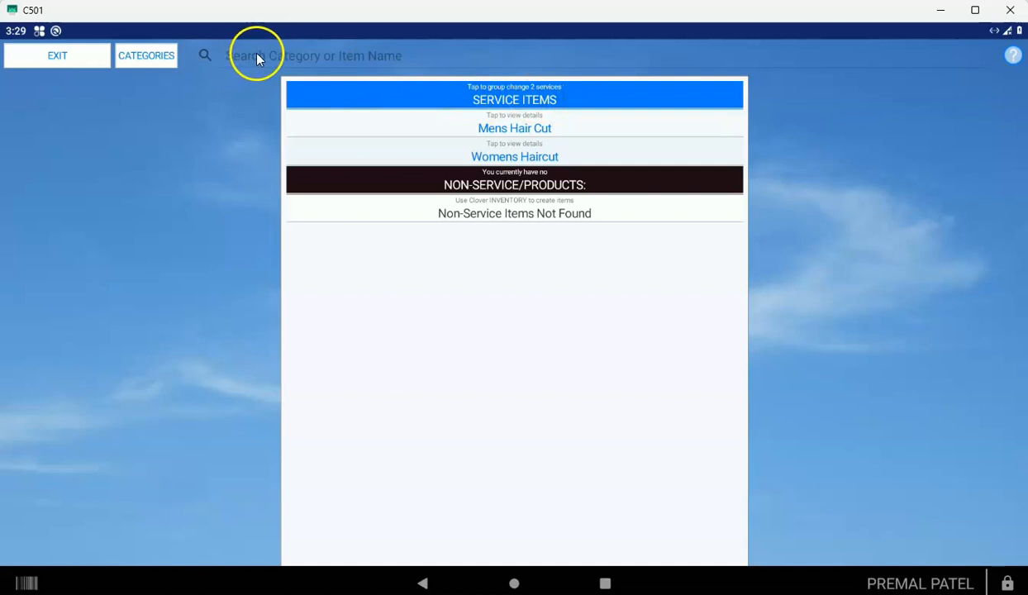
mouse_move(287, 57)
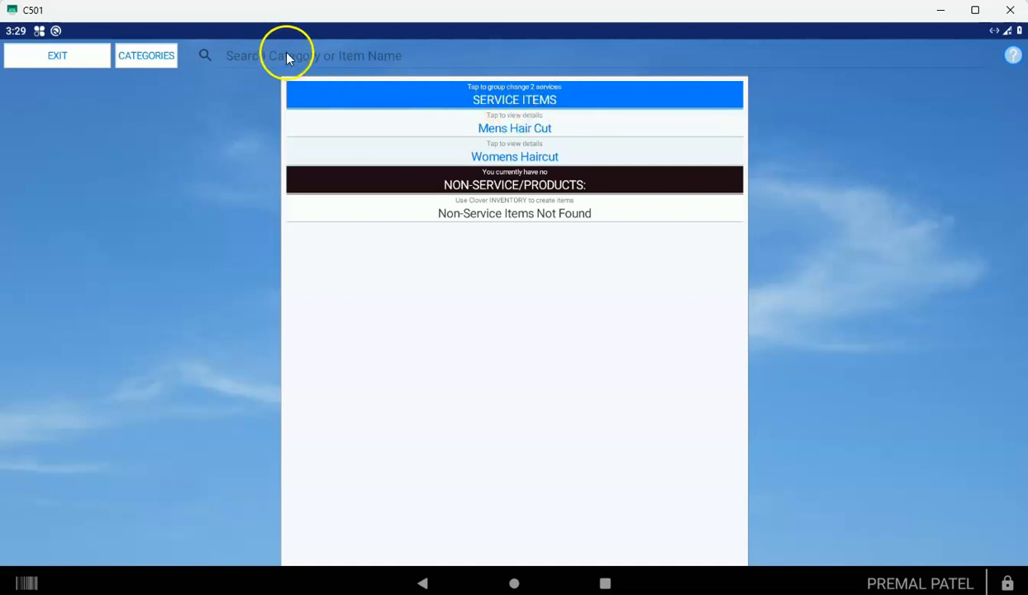
mouse_move(306, 59)
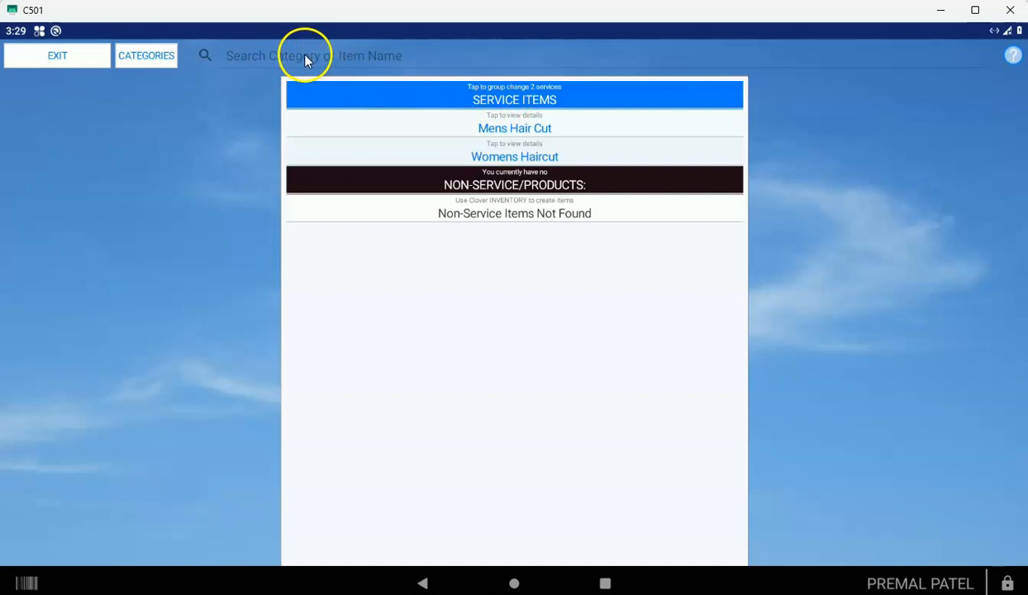
mouse_move(494, 90)
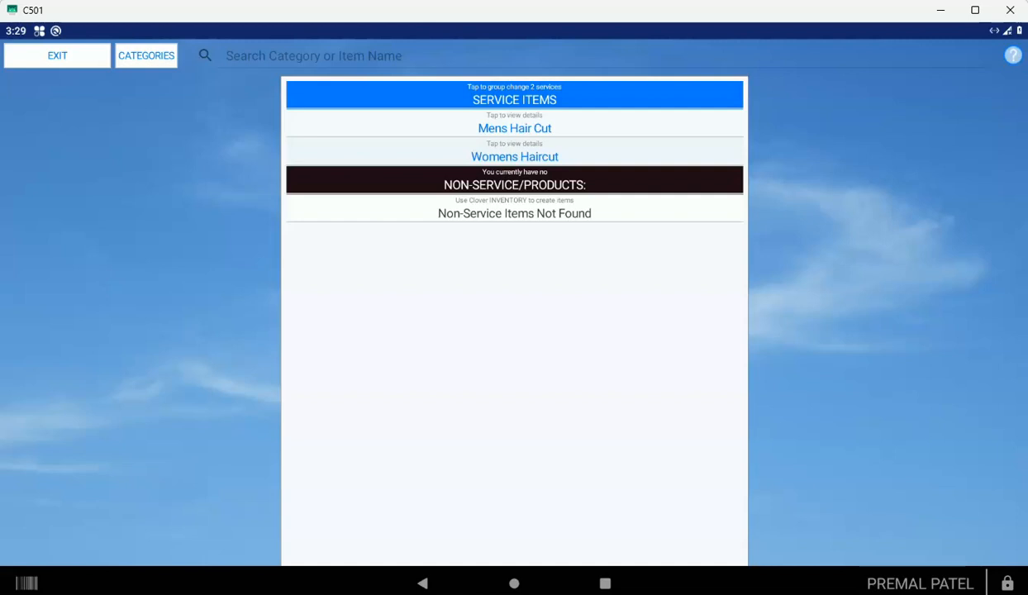
mouse_move(61, 9)
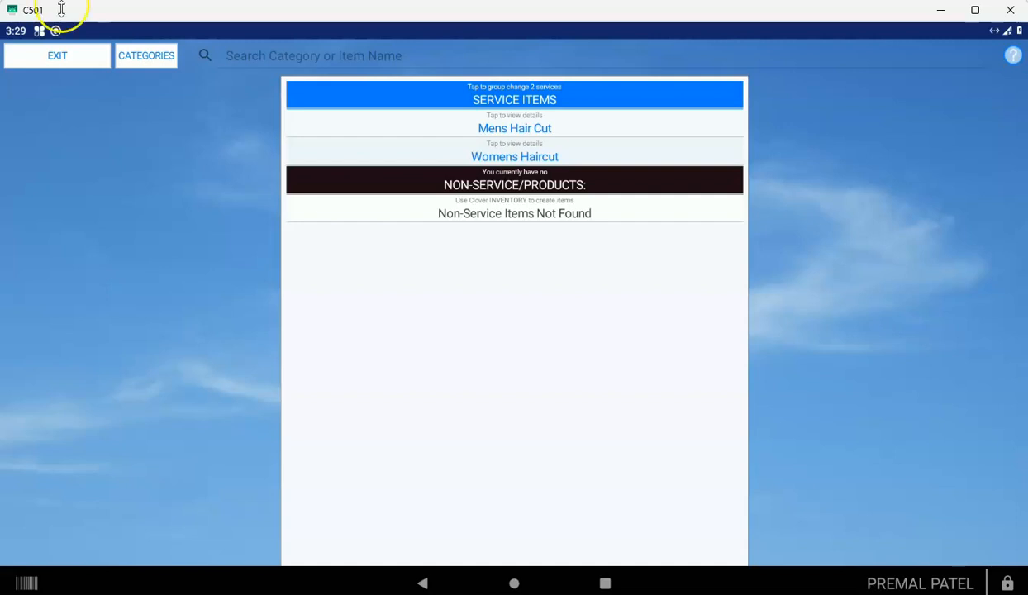